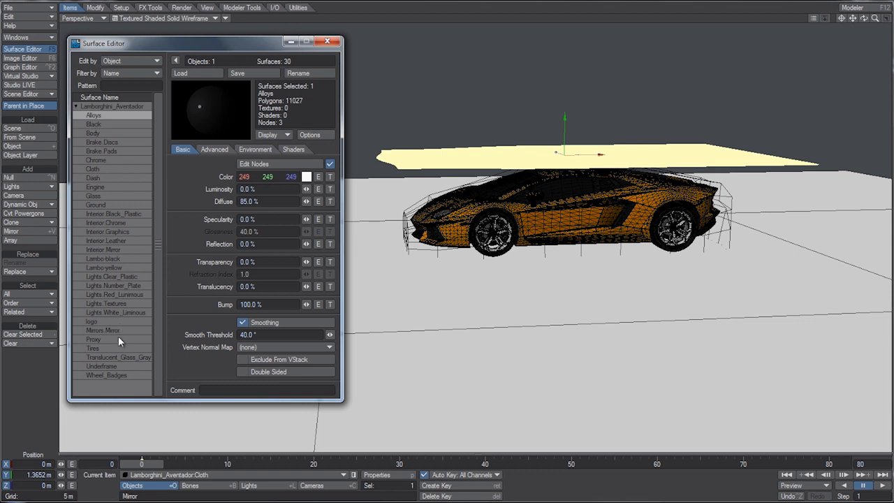
Step: Select the Proxy surface in the Surface Editor so its transparency can be edited
{"action": "left_click", "coordinate": [93, 339]}
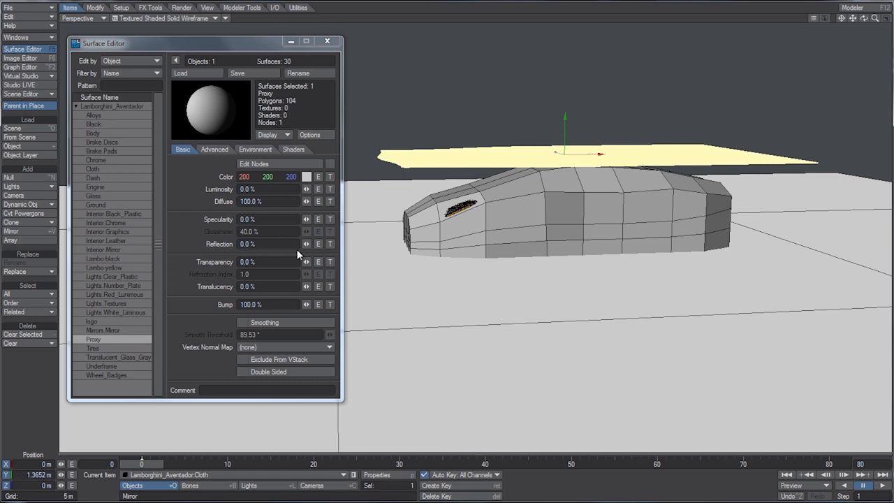
{"action": "mouse_move", "coordinate": [307, 271]}
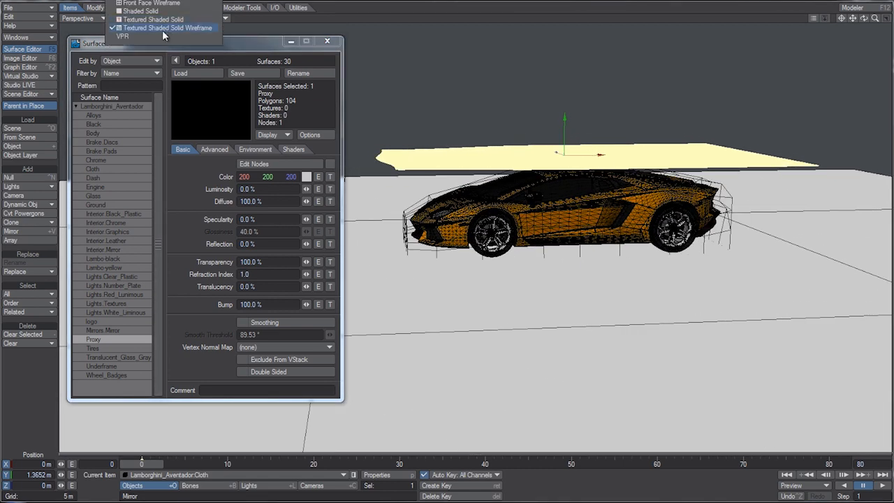
Step: Show Textured Shaded Solid, close the Surface Editor, bring up FX Tools and pick the cloth item
{"action": "left_click", "coordinate": [161, 18]}
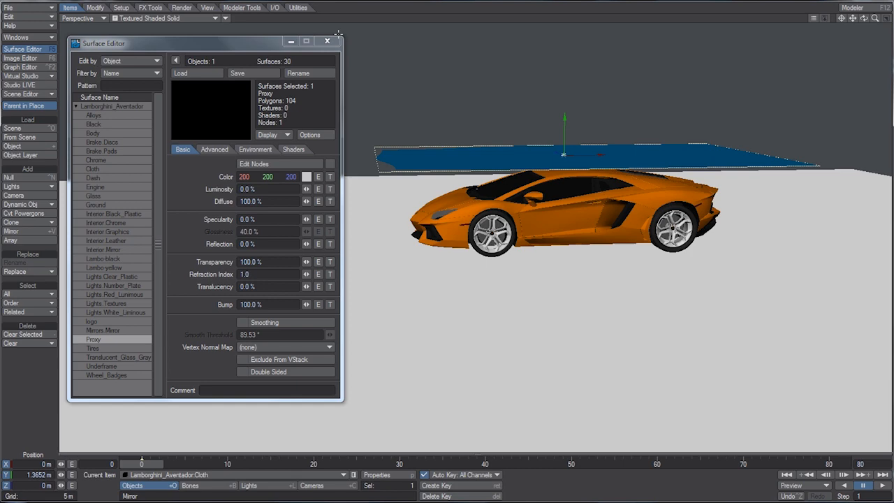
{"action": "left_click", "coordinate": [327, 41]}
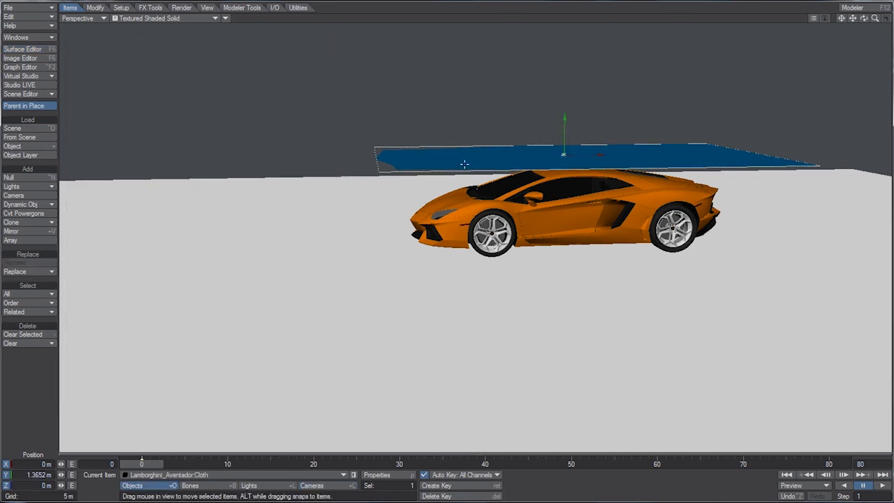
{"action": "left_click", "coordinate": [148, 9]}
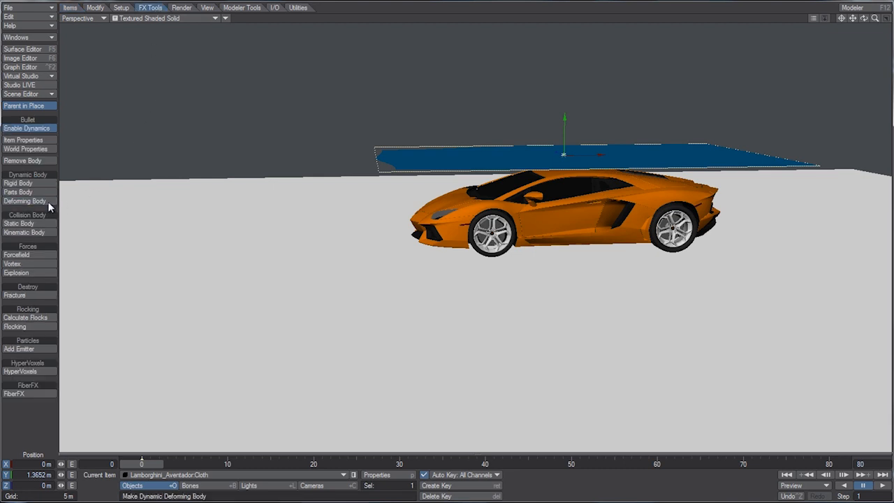
{"action": "mouse_move", "coordinate": [244, 394]}
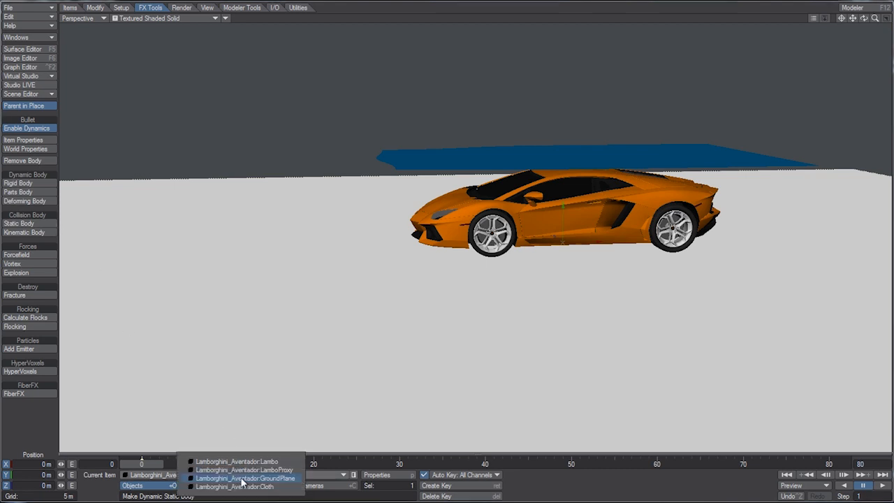
{"action": "left_click", "coordinate": [235, 486]}
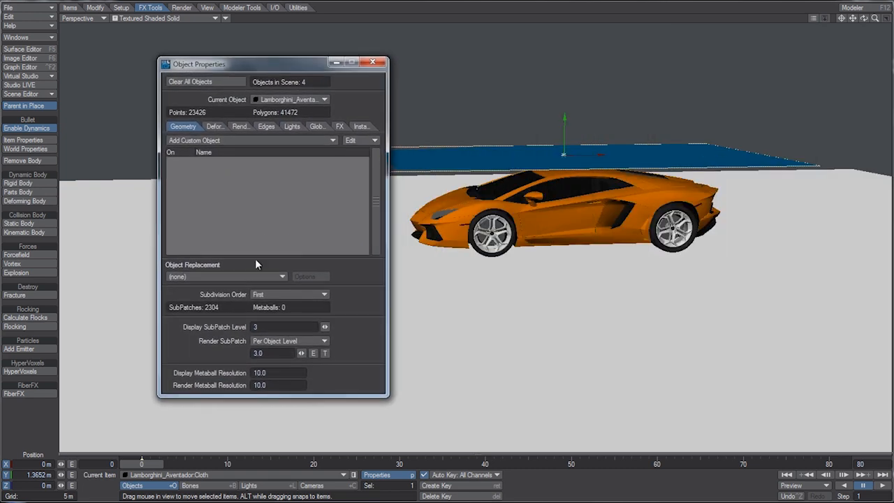
Step: Set the cloth's Subdivision Order to Last in Object Properties and close the panel
{"action": "left_click", "coordinate": [289, 293]}
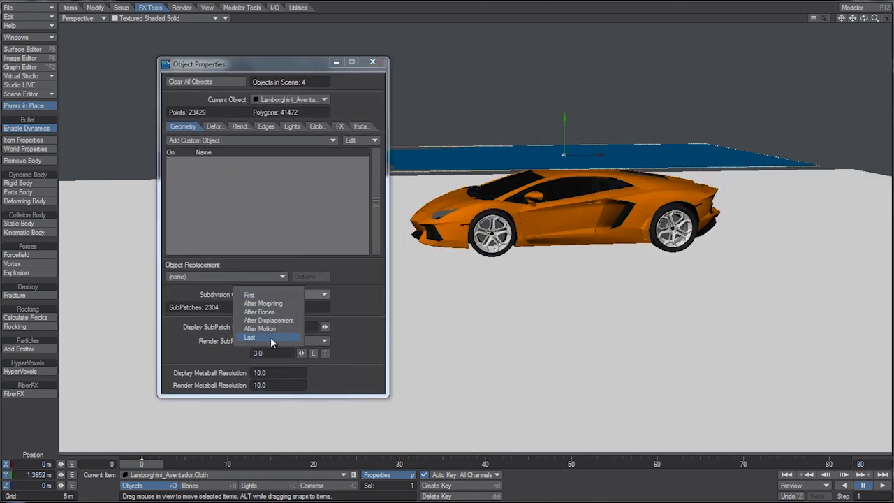
{"action": "left_click", "coordinate": [250, 336]}
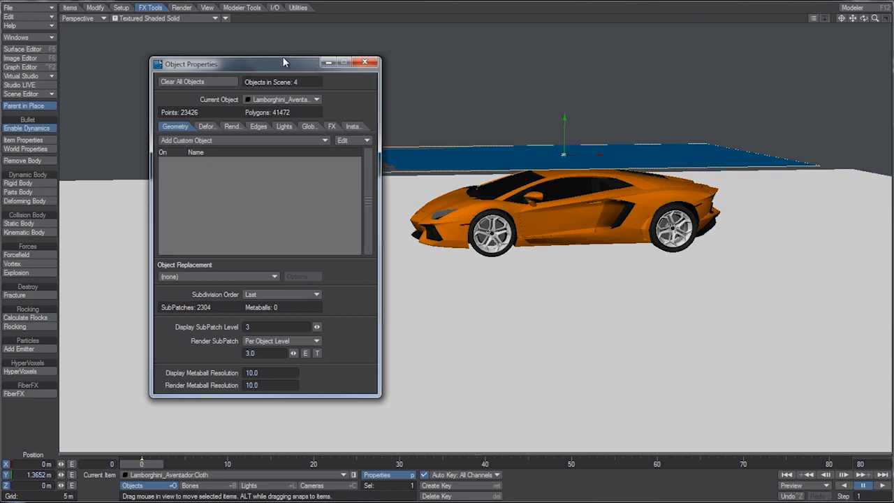
{"action": "left_click_drag", "start_coordinate": [285, 64], "coordinate": [263, 59]}
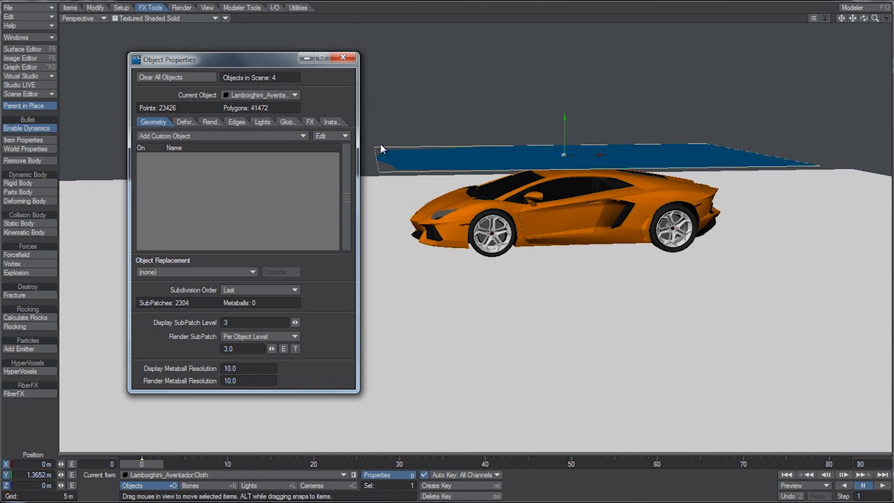
{"action": "mouse_move", "coordinate": [288, 296]}
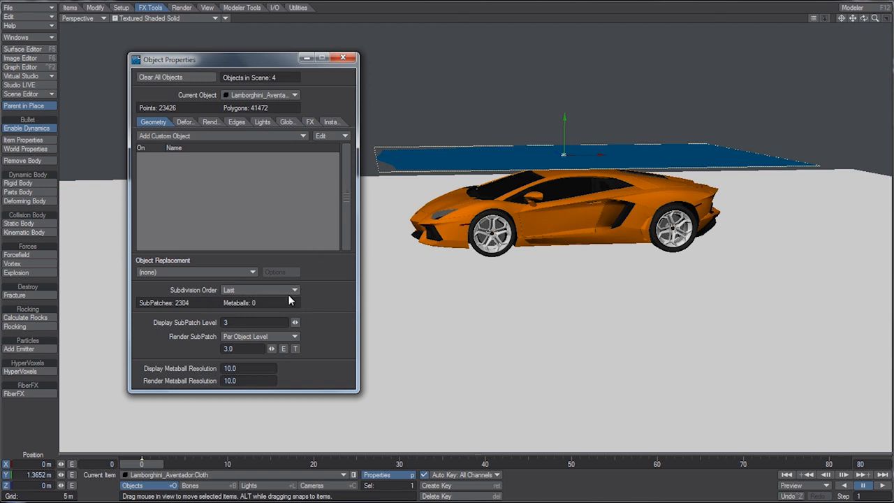
{"action": "mouse_move", "coordinate": [310, 294]}
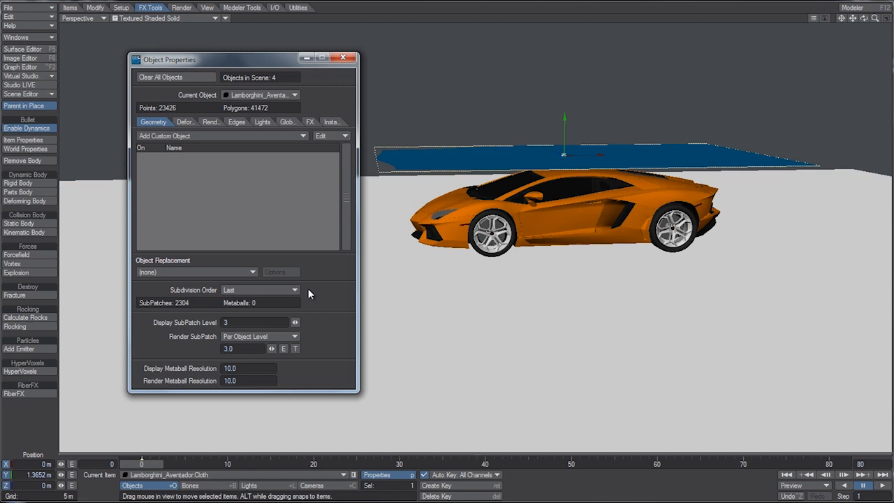
{"action": "mouse_move", "coordinate": [343, 60]}
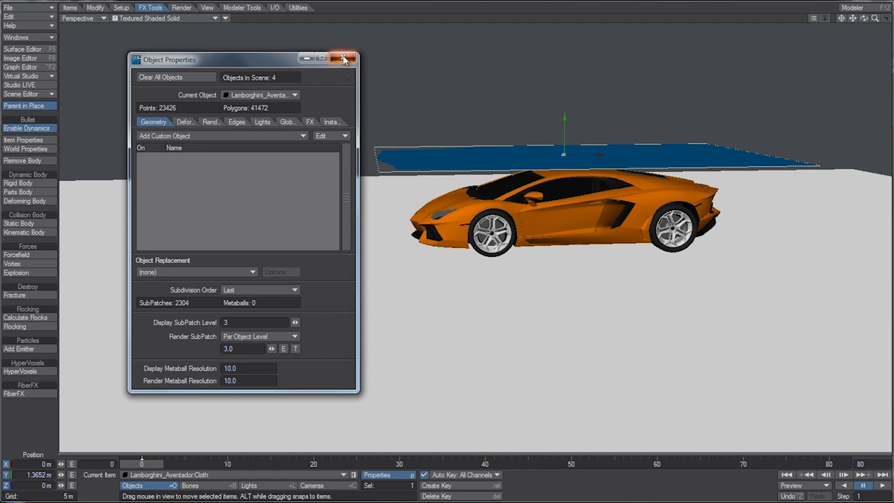
{"action": "left_click", "coordinate": [346, 59]}
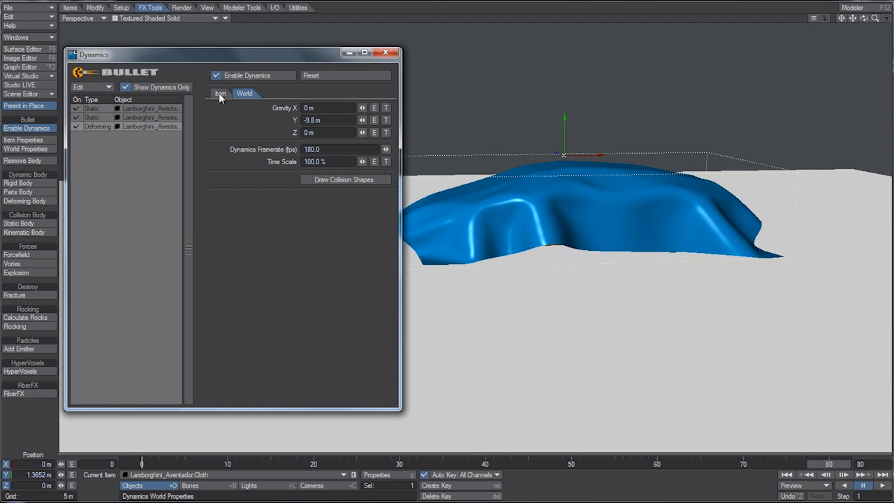
Step: Show the cloth's Item dynamics settings and untick Enable Dynamics so it lies flat
{"action": "left_click", "coordinate": [221, 92]}
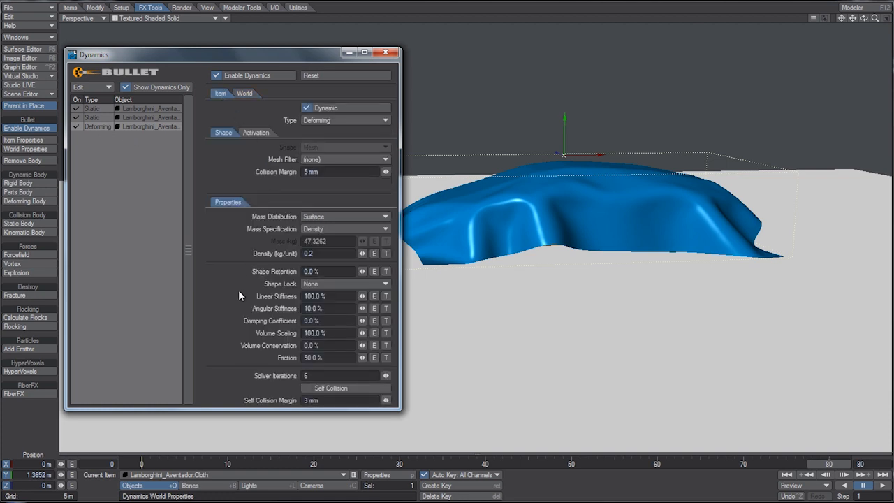
{"action": "mouse_move", "coordinate": [251, 301]}
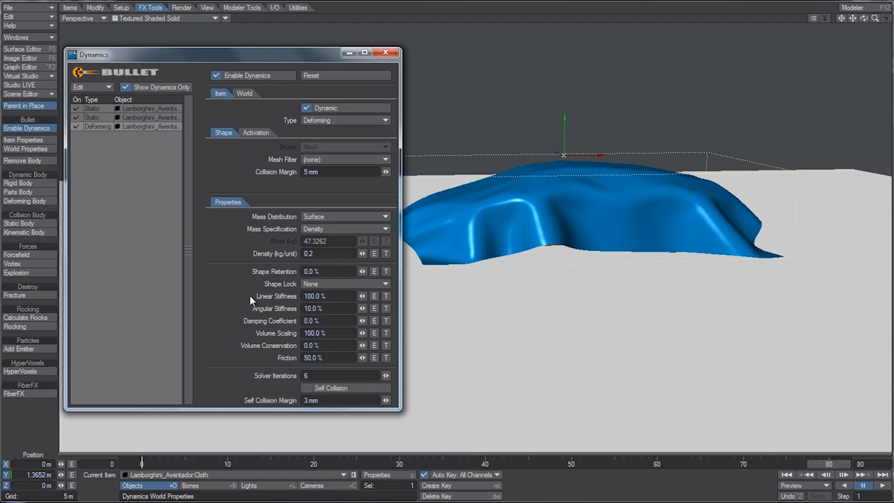
{"action": "mouse_move", "coordinate": [252, 310]}
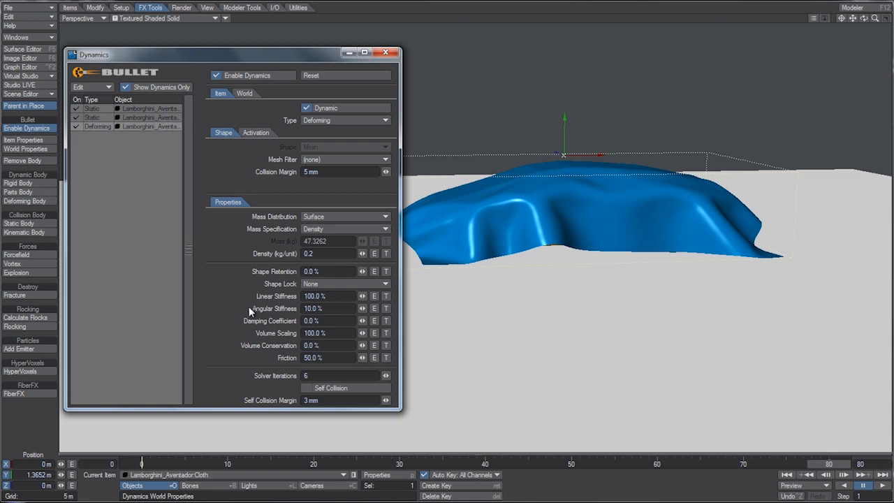
{"action": "mouse_move", "coordinate": [251, 310]}
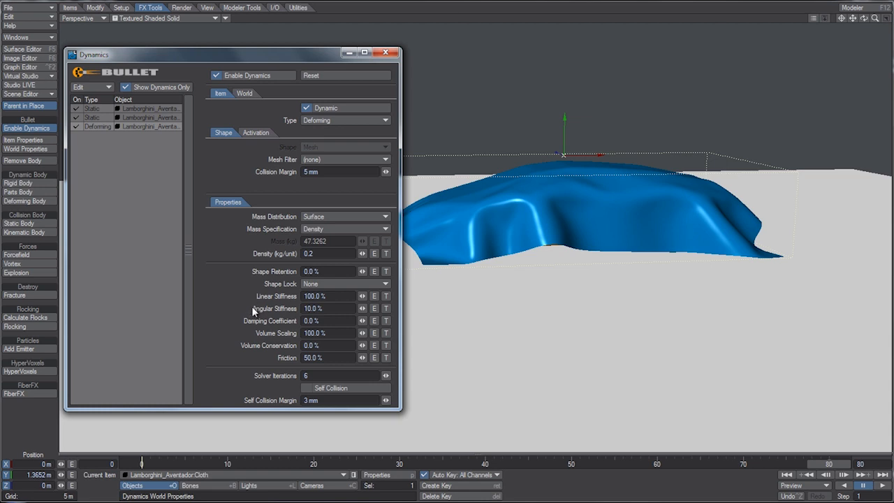
{"action": "mouse_move", "coordinate": [283, 319]}
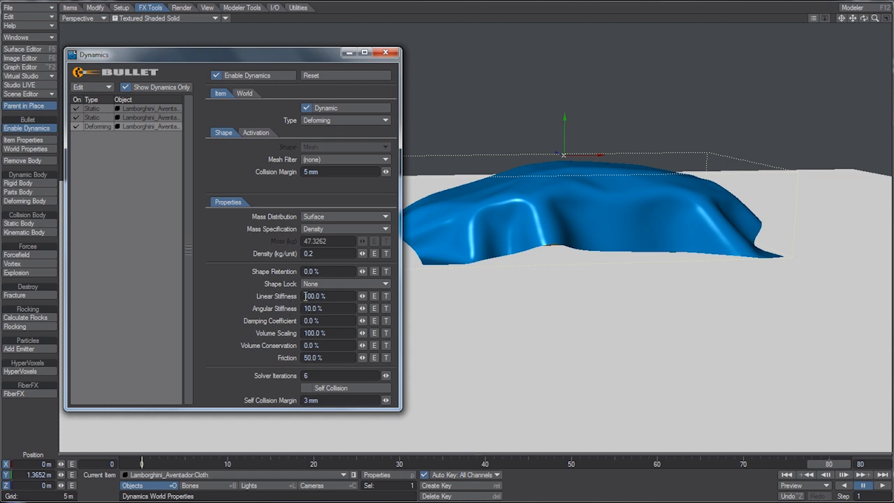
{"action": "left_click", "coordinate": [329, 297]}
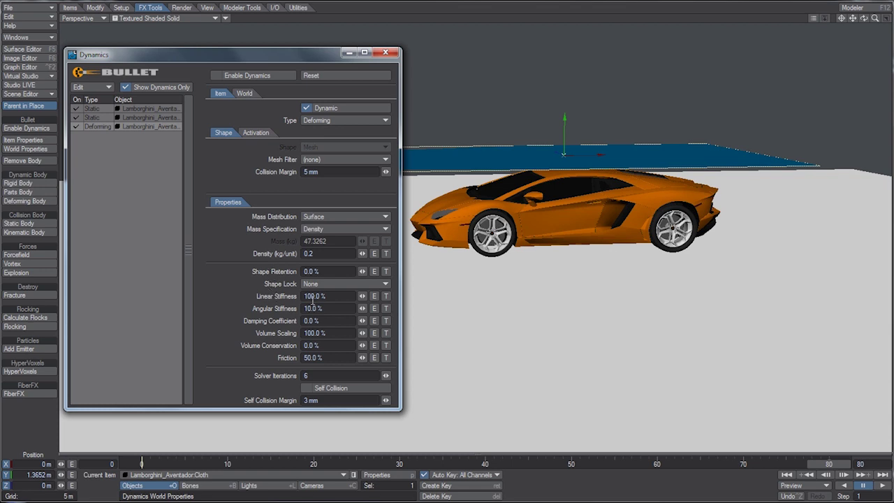
Step: Set the cloth's Linear Stiffness to 10.0 and Collision Margin to 10 mm
{"action": "double_click", "coordinate": [328, 296]}
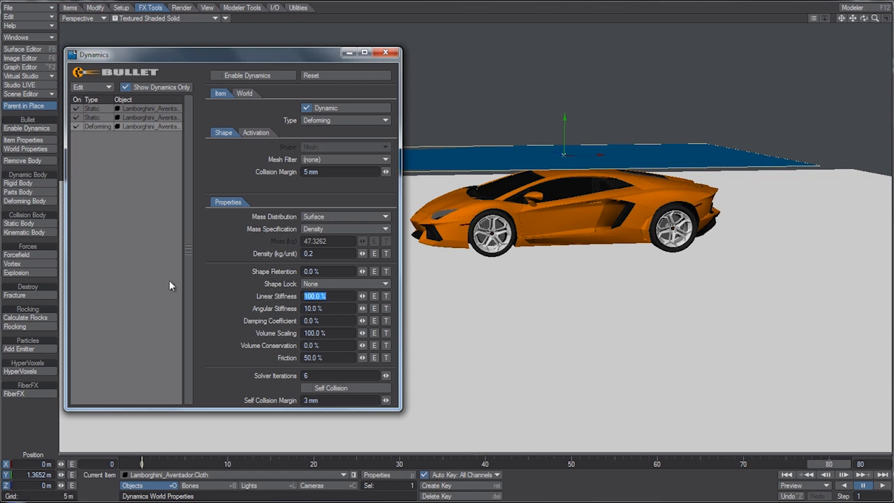
{"action": "type", "text": "10.0"}
{"action": "left_click", "coordinate": [329, 307]}
{"action": "type", "text": "0.1"}
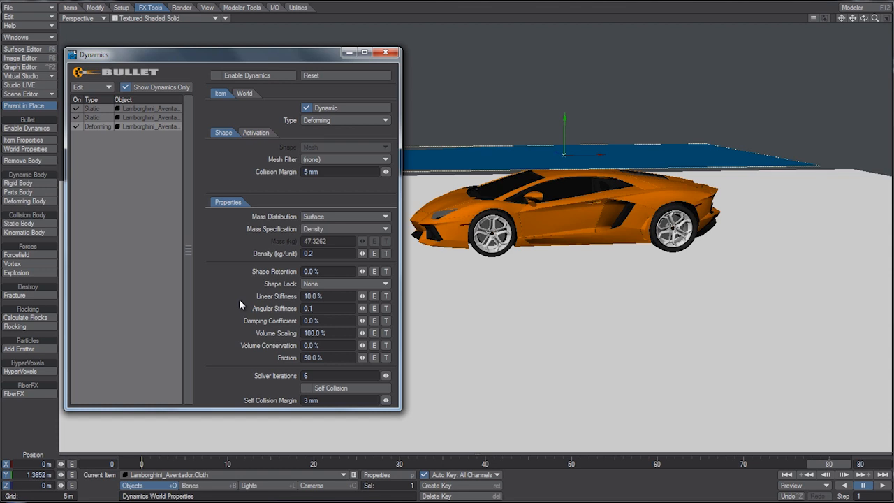
{"action": "mouse_move", "coordinate": [281, 327]}
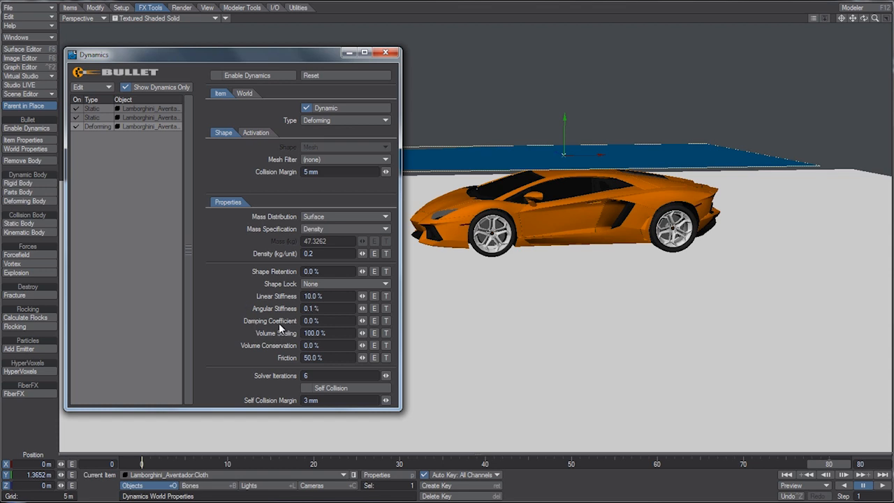
{"action": "mouse_move", "coordinate": [290, 321]}
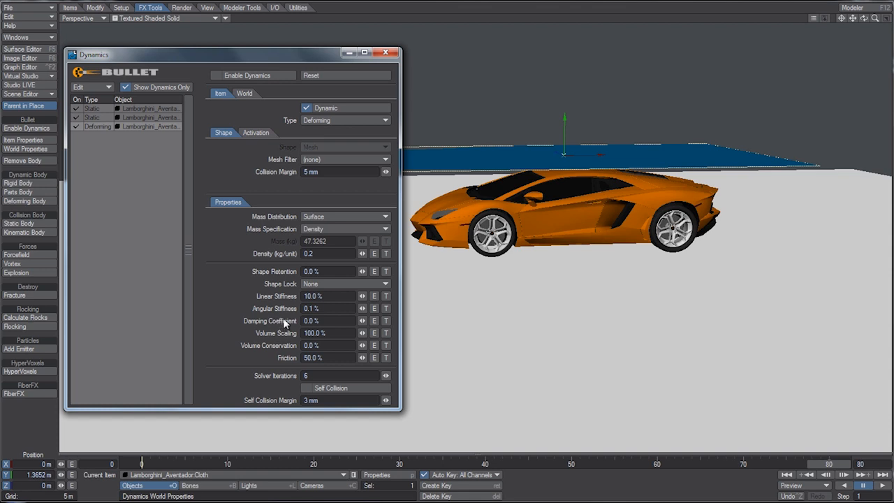
{"action": "mouse_move", "coordinate": [259, 322]}
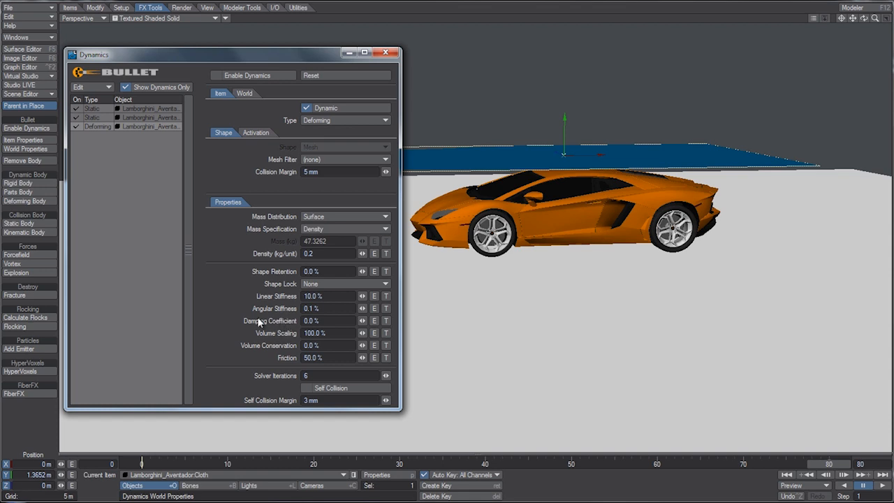
{"action": "mouse_move", "coordinate": [283, 321]}
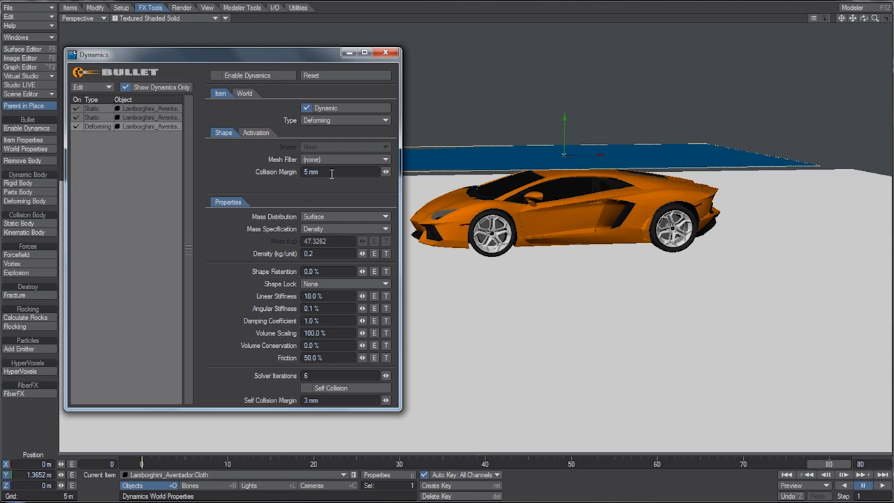
{"action": "type", "text": "10mm"}
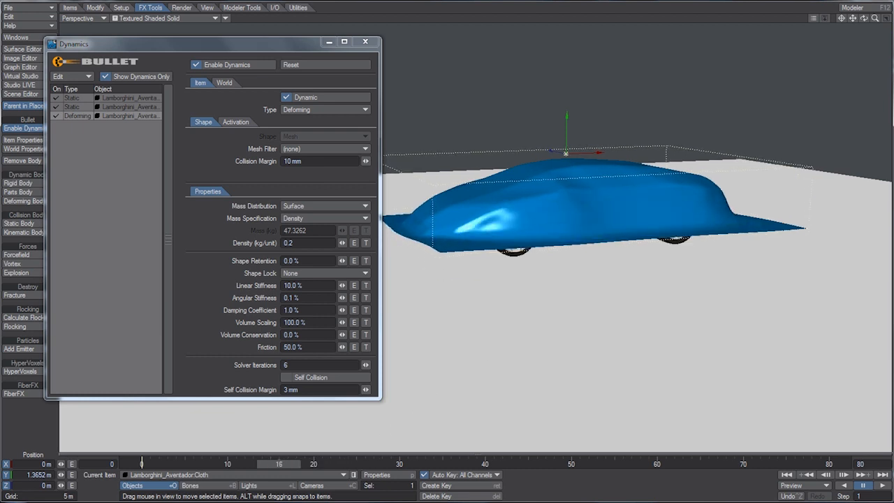
Step: Go to frame 28, close the Dynamics window and bring up the cloth's Object Properties
{"action": "left_click", "coordinate": [849, 481]}
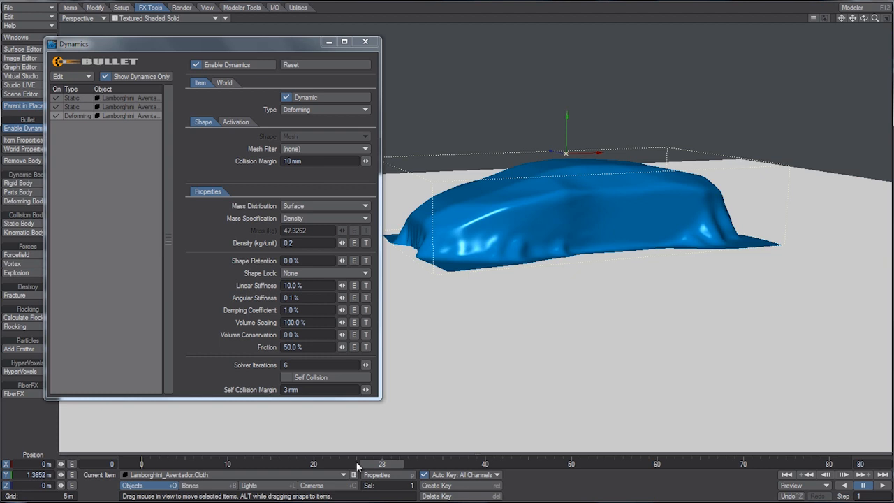
{"action": "mouse_move", "coordinate": [364, 39]}
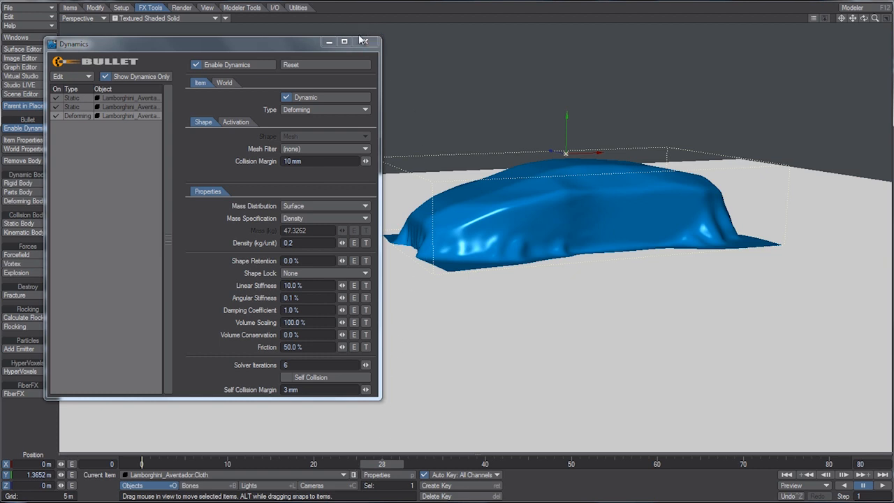
{"action": "left_click", "coordinate": [363, 39]}
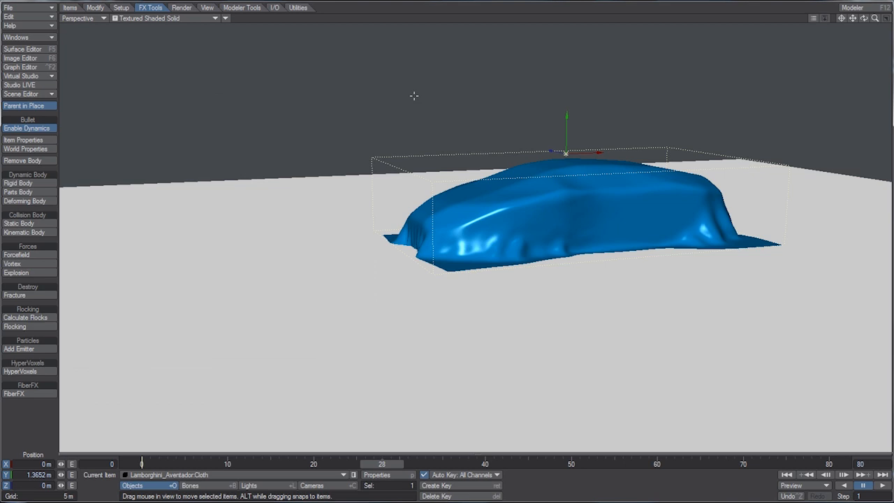
{"action": "left_click", "coordinate": [23, 139]}
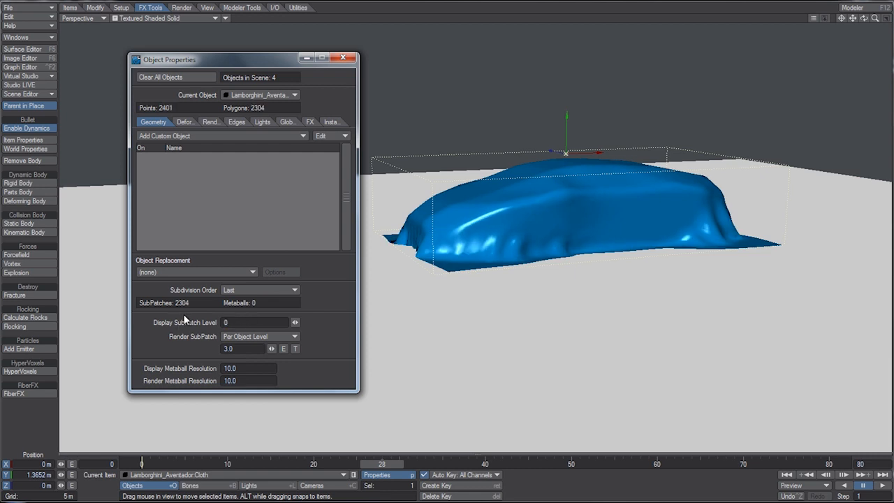
Step: Switch the viewport to Textured Shaded Solid Wireframe and start saving the draped cloth
{"action": "left_click", "coordinate": [148, 20]}
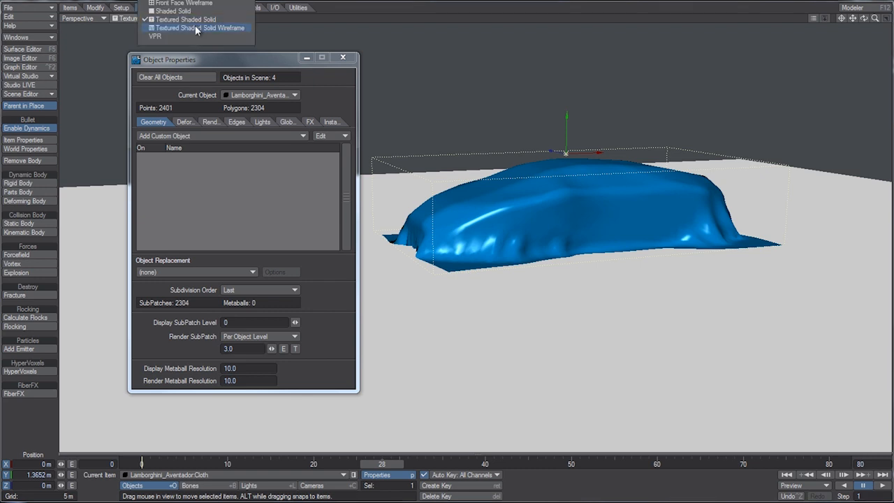
{"action": "left_click", "coordinate": [199, 31]}
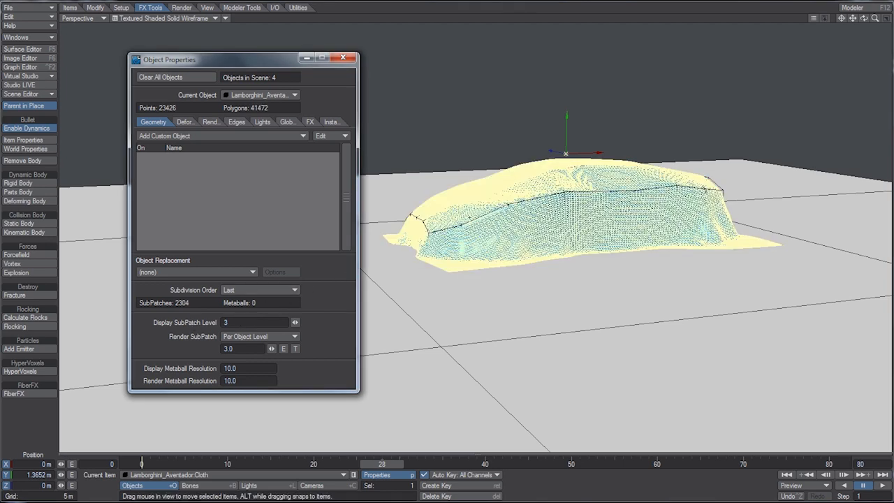
{"action": "mouse_move", "coordinate": [450, 137]}
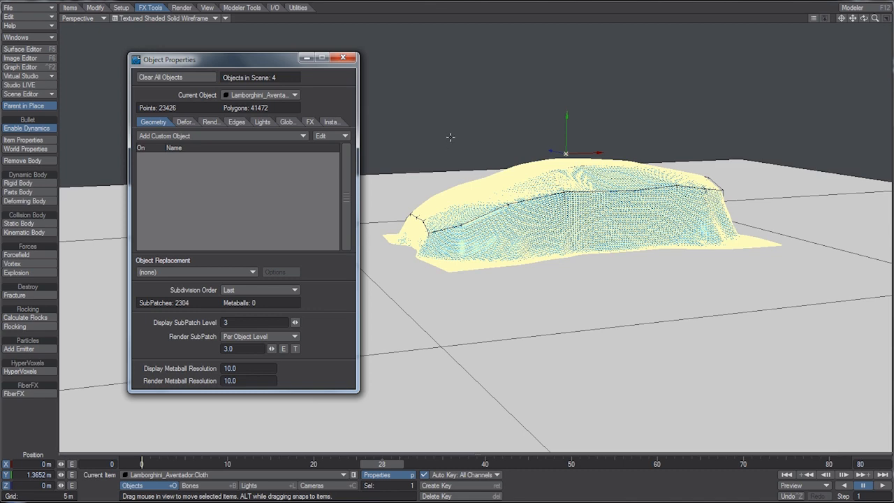
{"action": "mouse_move", "coordinate": [418, 126]}
{"action": "type", "text": "0"}
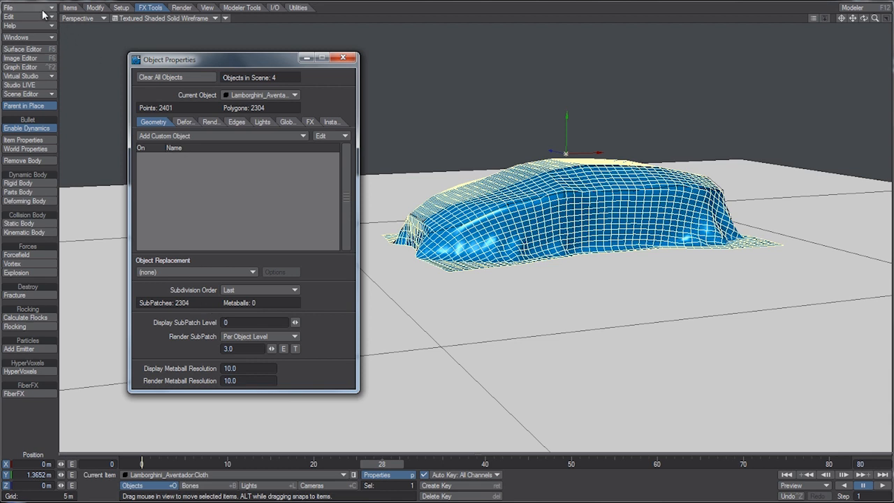
{"action": "left_click", "coordinate": [14, 15]}
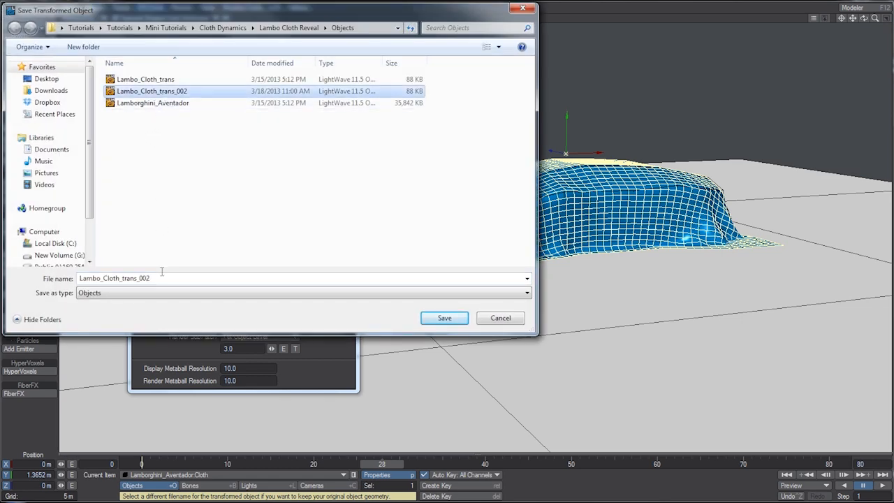
Step: Save the cloth as Lambo_Cloth_trans_003 and clear the original cloth from the scene
{"action": "type", "text": "Lambo_Cloth_trans_003"}
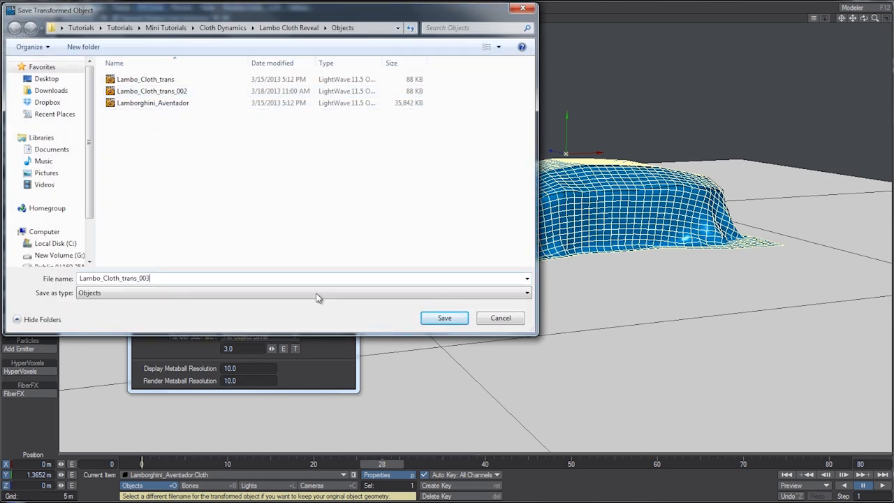
{"action": "left_click", "coordinate": [444, 318]}
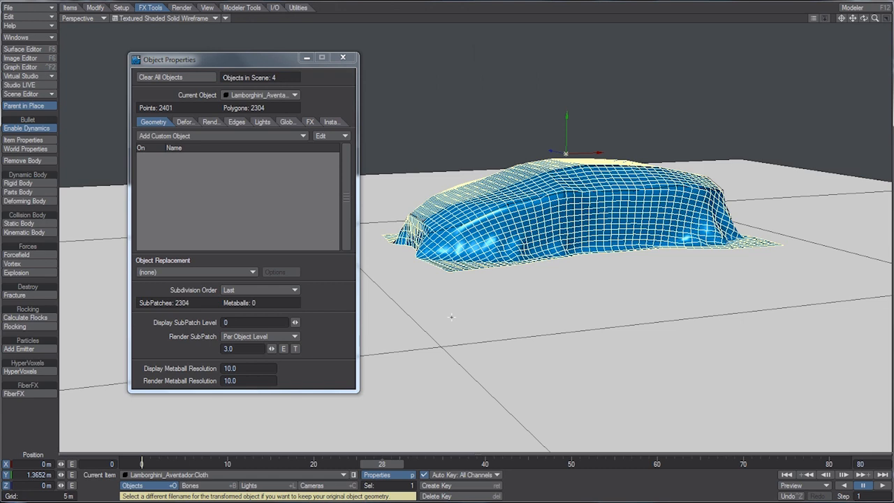
{"action": "left_click", "coordinate": [344, 59]}
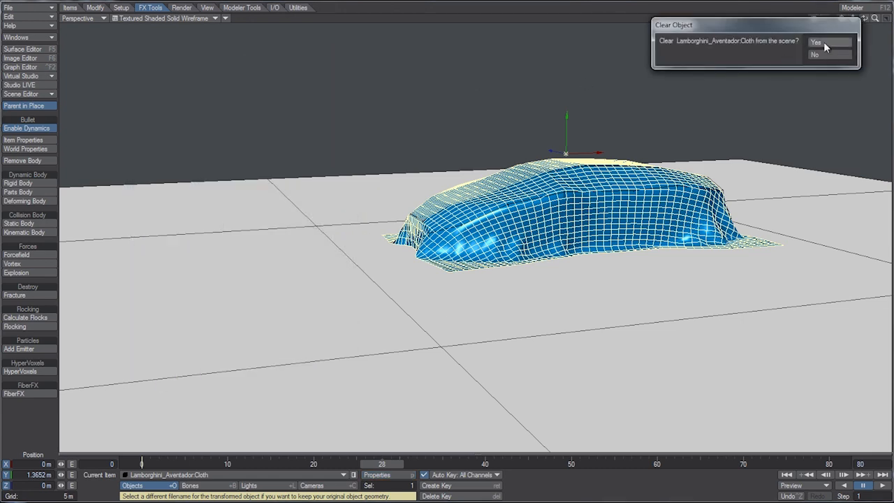
{"action": "left_click", "coordinate": [826, 43]}
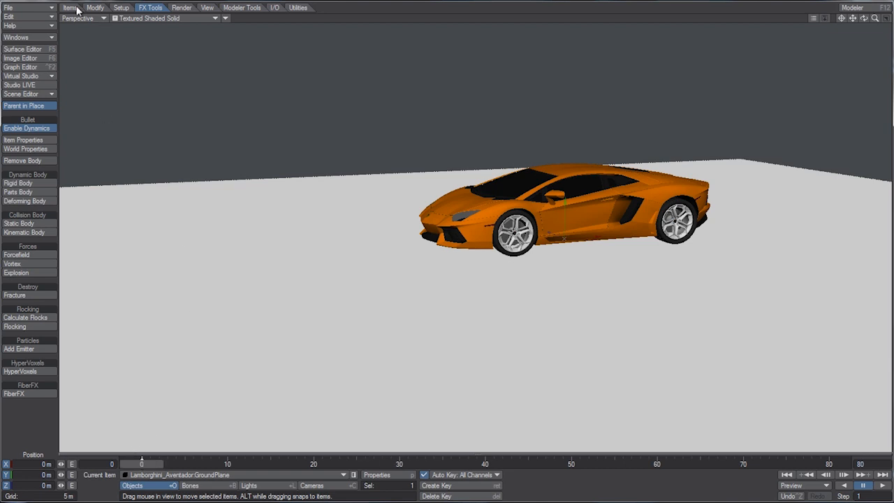
Step: Load the saved Lambo_Cloth_trans_003 object from the Items tab
{"action": "left_click", "coordinate": [71, 9]}
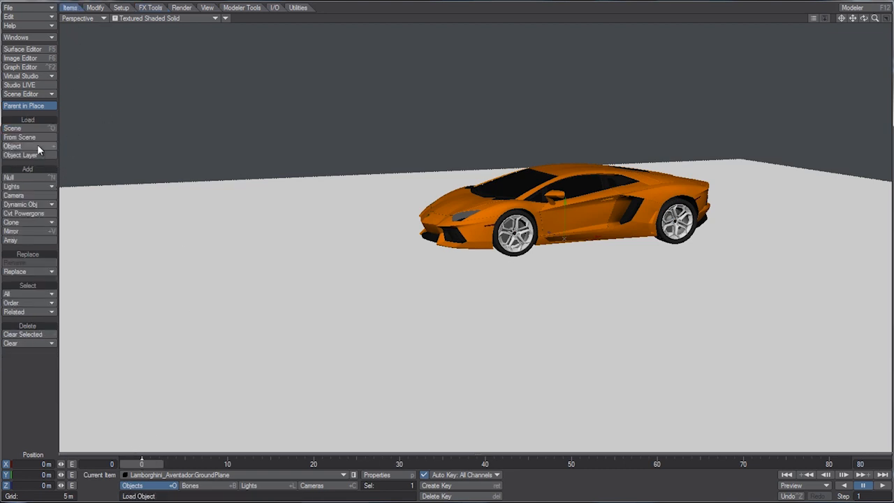
{"action": "left_click", "coordinate": [11, 147]}
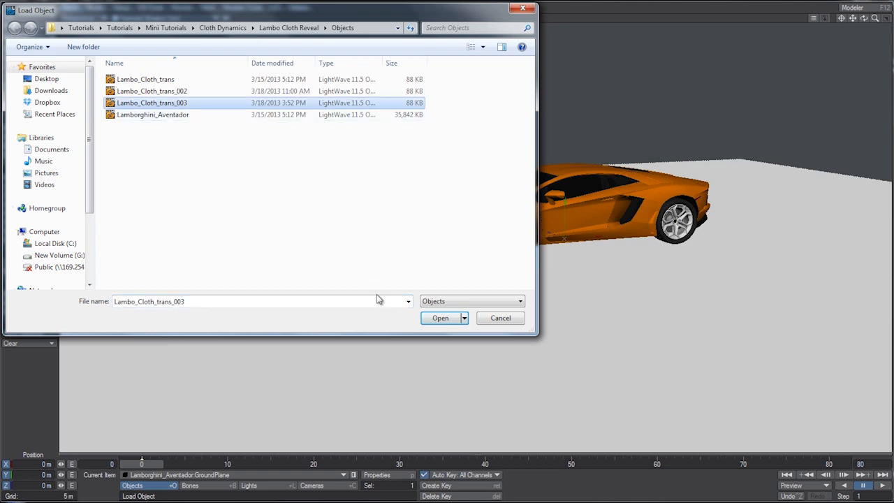
{"action": "left_click", "coordinate": [439, 318]}
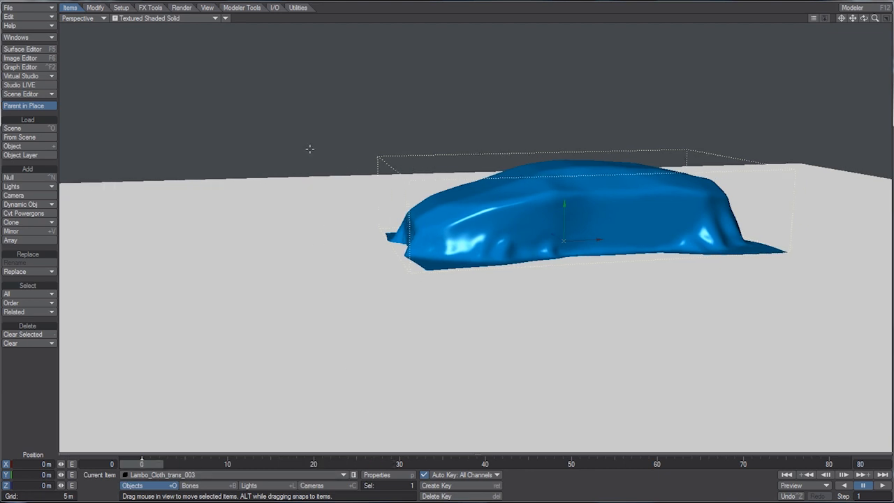
Step: Set the loaded cloth's Subdivision Order to Last and close its Object Properties
{"action": "left_click", "coordinate": [390, 475]}
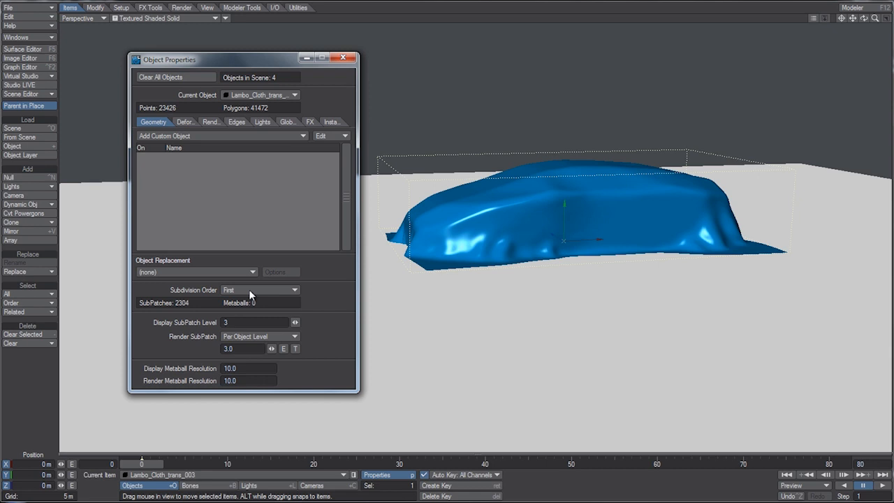
{"action": "left_click", "coordinate": [259, 289]}
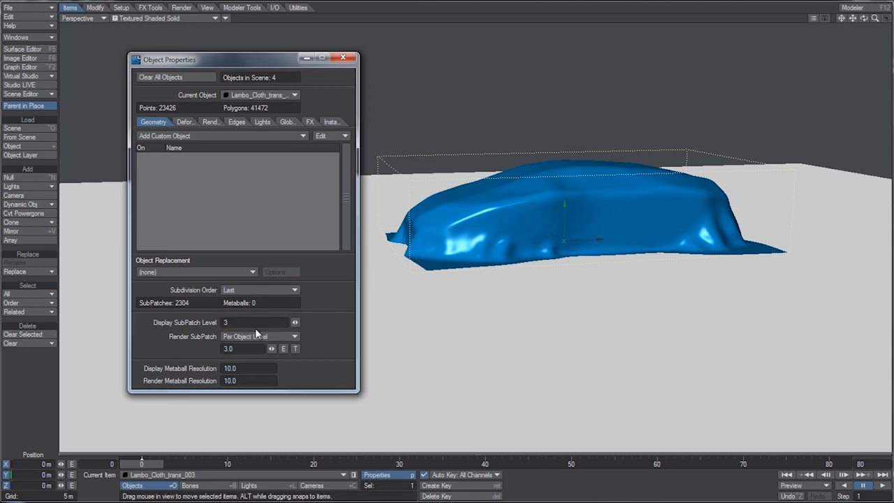
{"action": "left_click", "coordinate": [343, 58]}
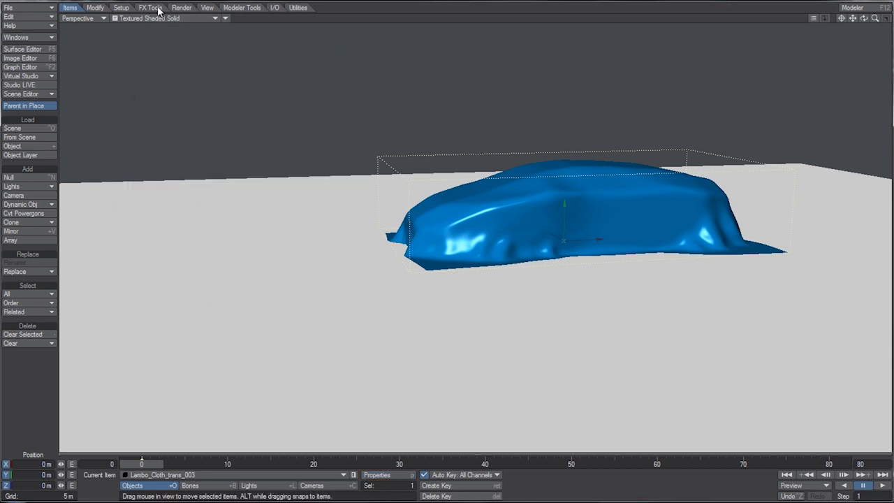
{"action": "left_click", "coordinate": [149, 9]}
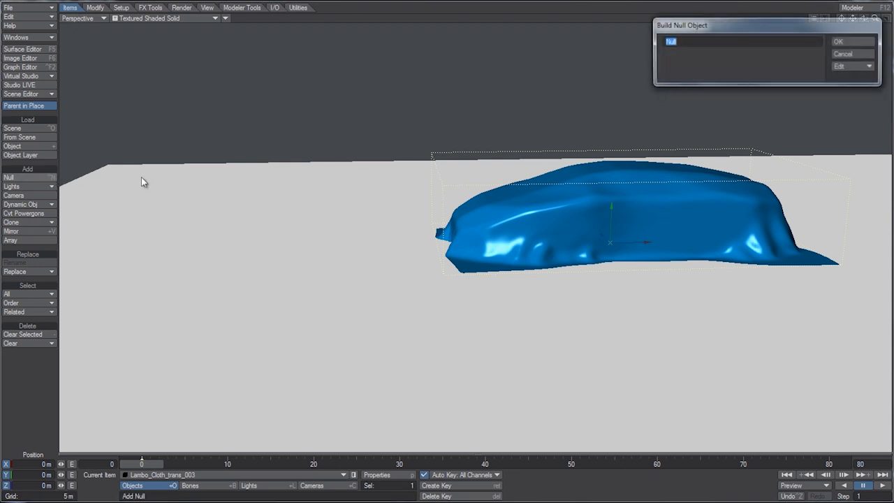
Step: Name the null 'Le', switch to Top view and drag it to the cloth's lower-left corner
{"action": "type", "text": "Le"}
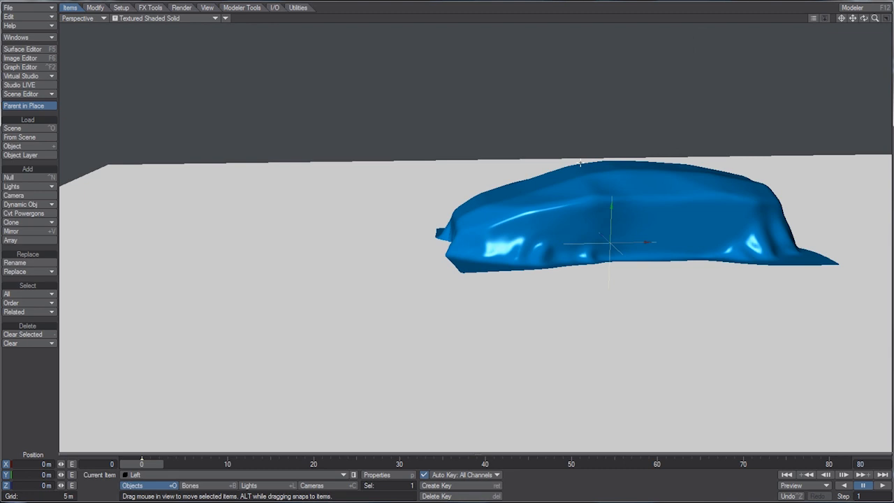
{"action": "left_click", "coordinate": [77, 19]}
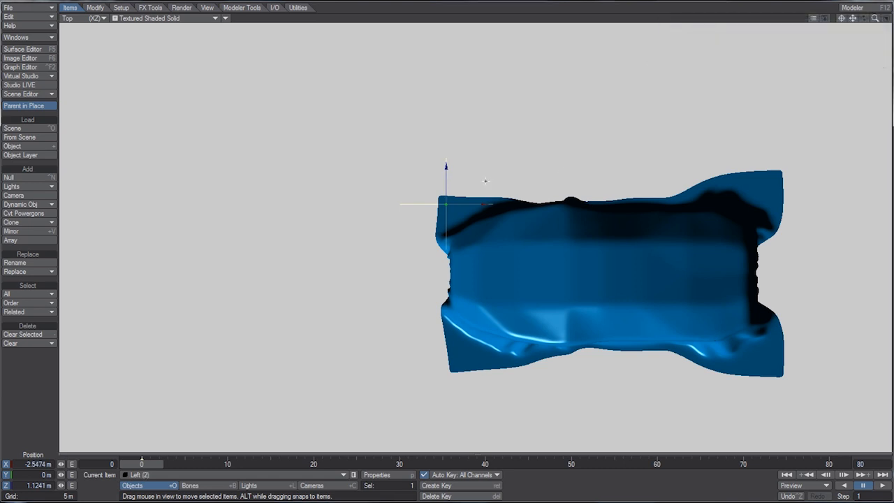
{"action": "left_click_drag", "start_coordinate": [445, 203], "coordinate": [460, 363]}
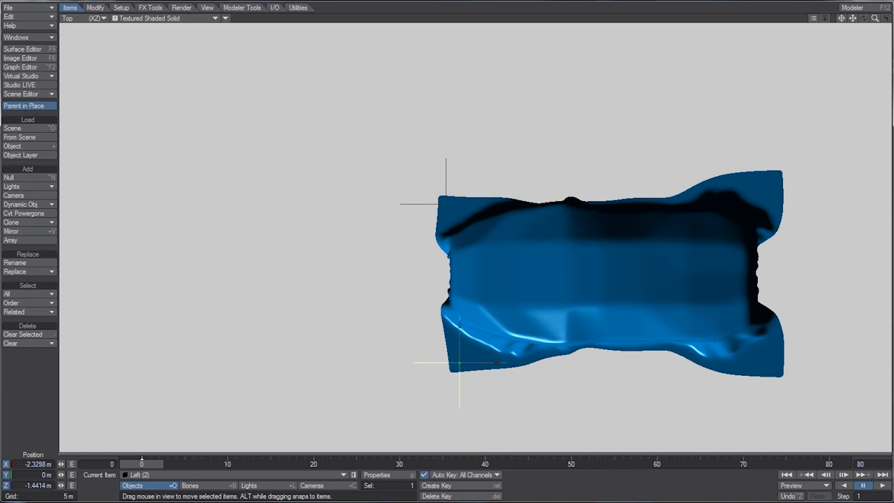
{"action": "mouse_move", "coordinate": [39, 266]}
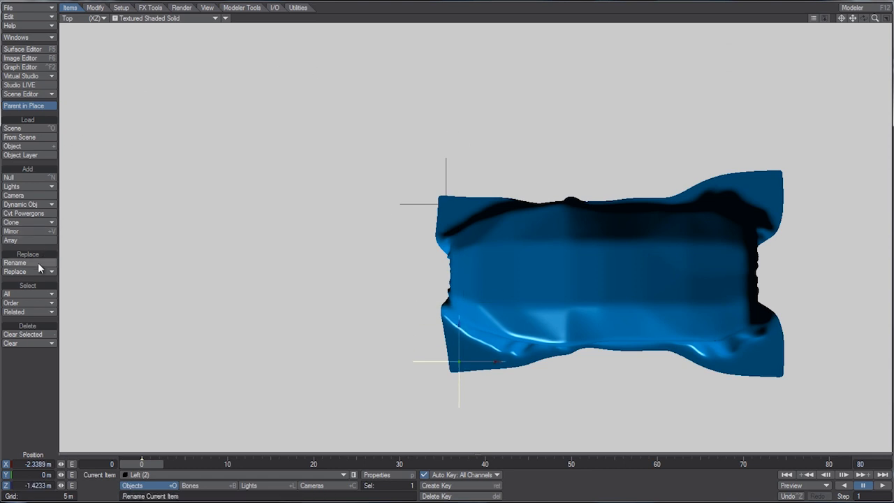
Step: Rename the copied null to Right and switch the viewport to Perspective
{"action": "left_click", "coordinate": [14, 263]}
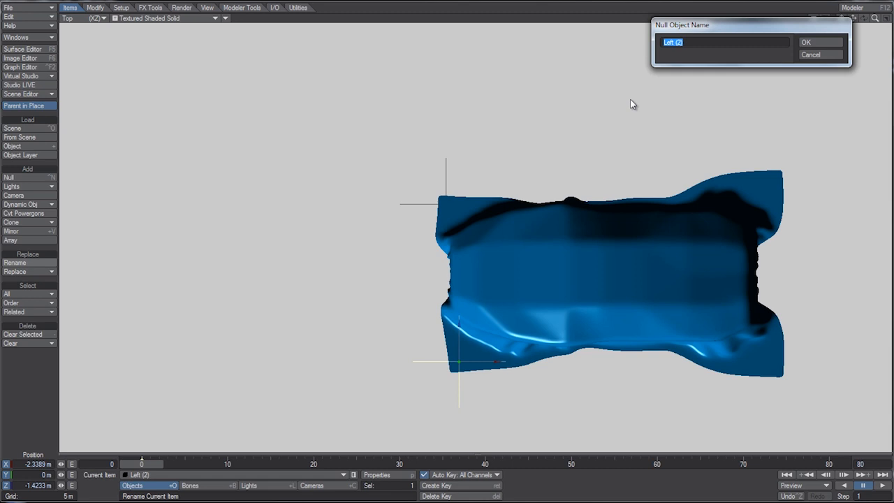
{"action": "type", "text": "Right"}
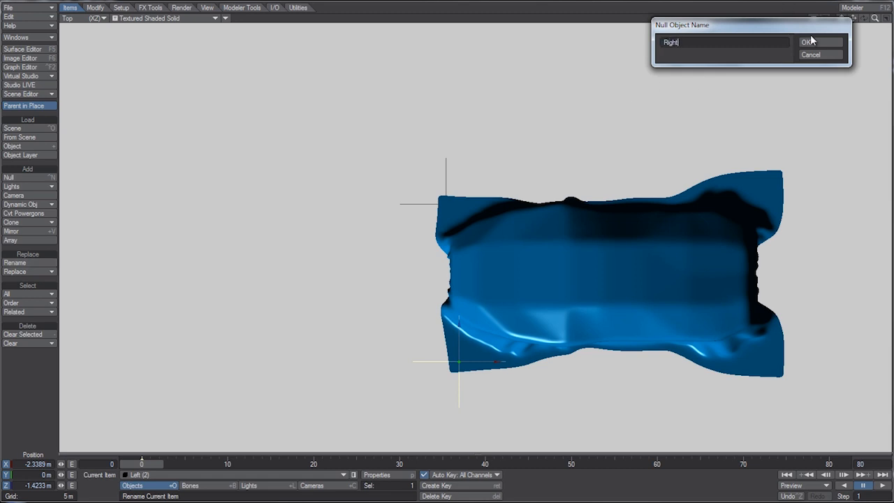
{"action": "left_click", "coordinate": [807, 42]}
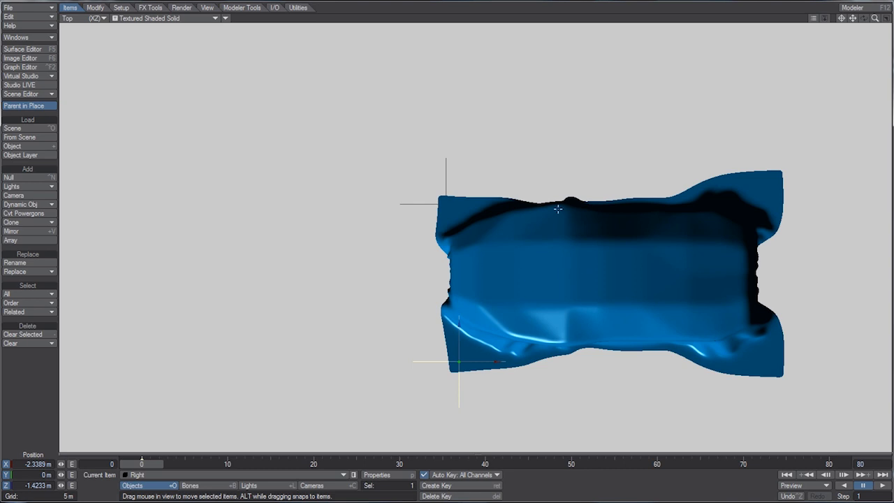
{"action": "left_click", "coordinate": [77, 20]}
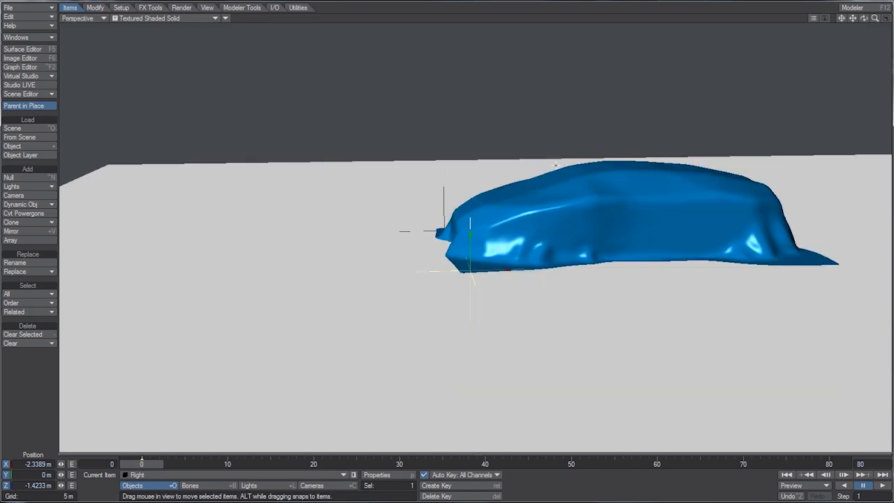
Step: Select the Left and Right nulls together in FX Tools for the kinematic body setup
{"action": "left_click", "coordinate": [150, 8]}
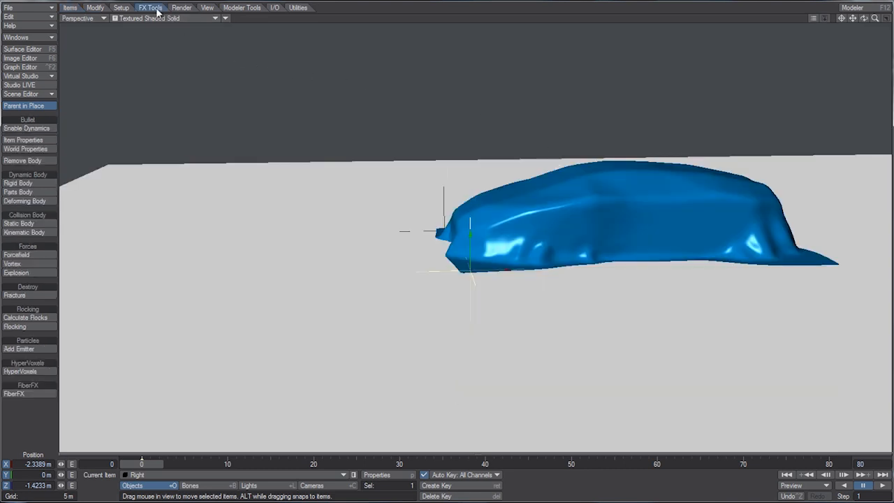
{"action": "left_click", "coordinate": [355, 475]}
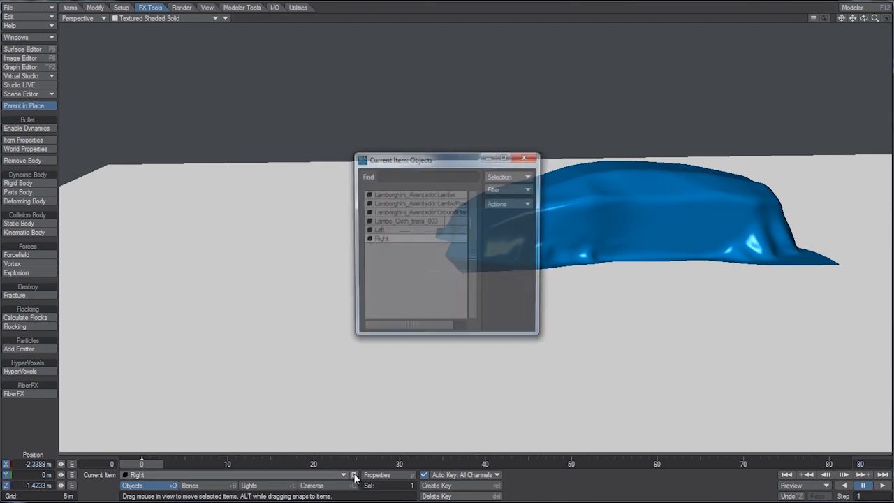
{"action": "left_click_drag", "start_coordinate": [399, 159], "coordinate": [223, 120]}
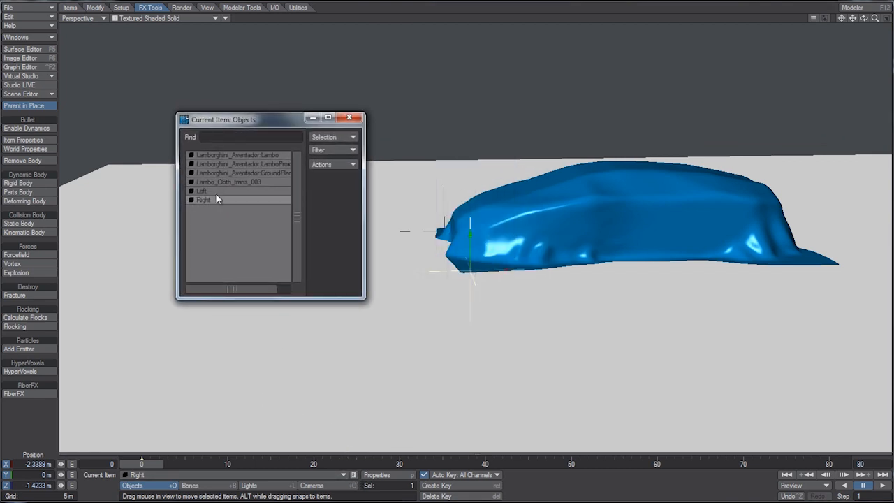
{"action": "left_click", "coordinate": [201, 190]}
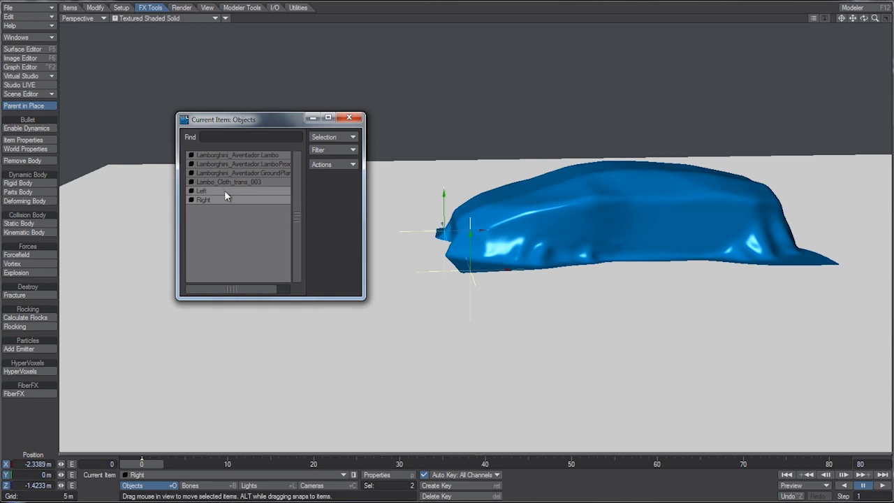
{"action": "left_click", "coordinate": [352, 117]}
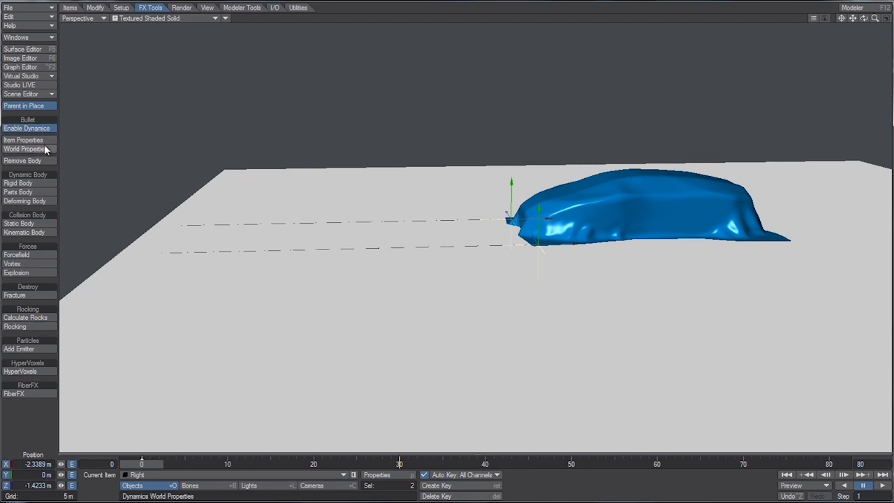
Step: Enable Draw Collision Shapes in world settings and give both nulls a Sphere shape
{"action": "left_click", "coordinate": [26, 148]}
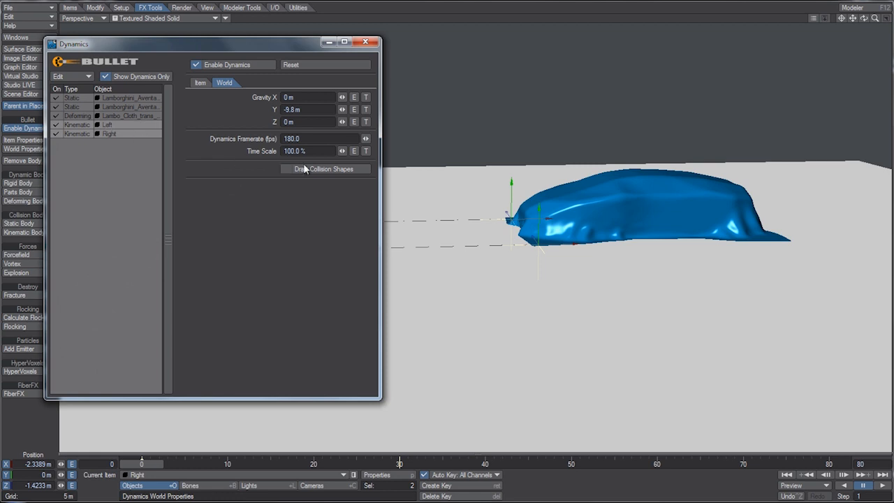
{"action": "left_click", "coordinate": [287, 169]}
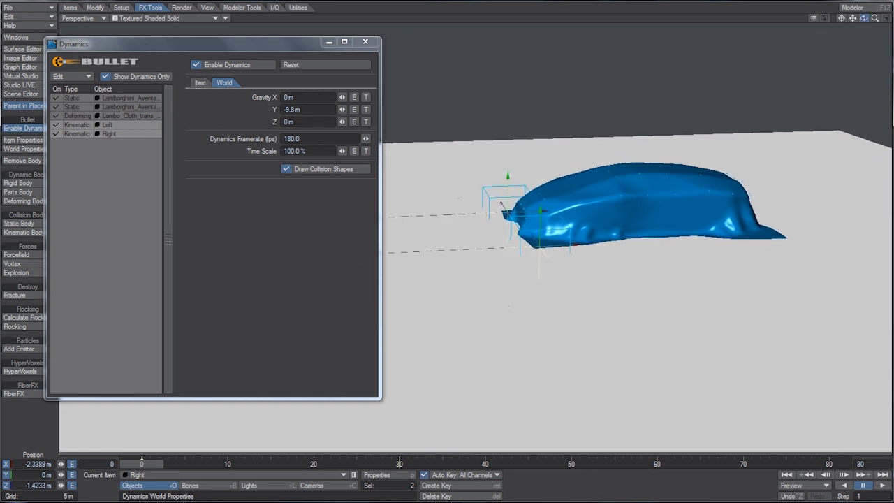
{"action": "left_click", "coordinate": [201, 82]}
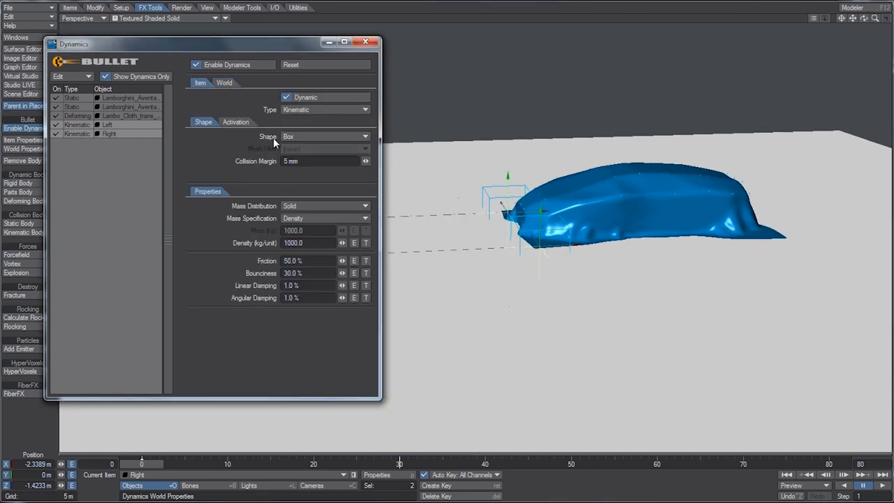
{"action": "left_click", "coordinate": [324, 137]}
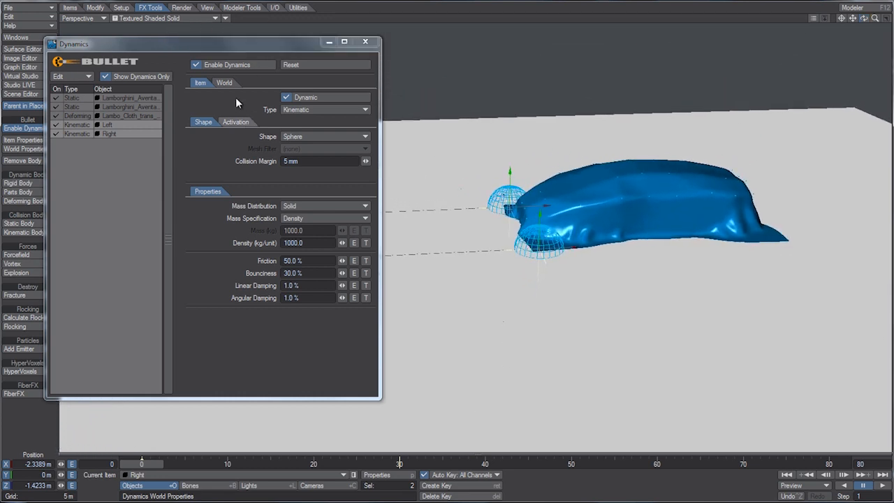
Step: Recheck the world and item settings, then select the cloth for editing
{"action": "left_click", "coordinate": [224, 82]}
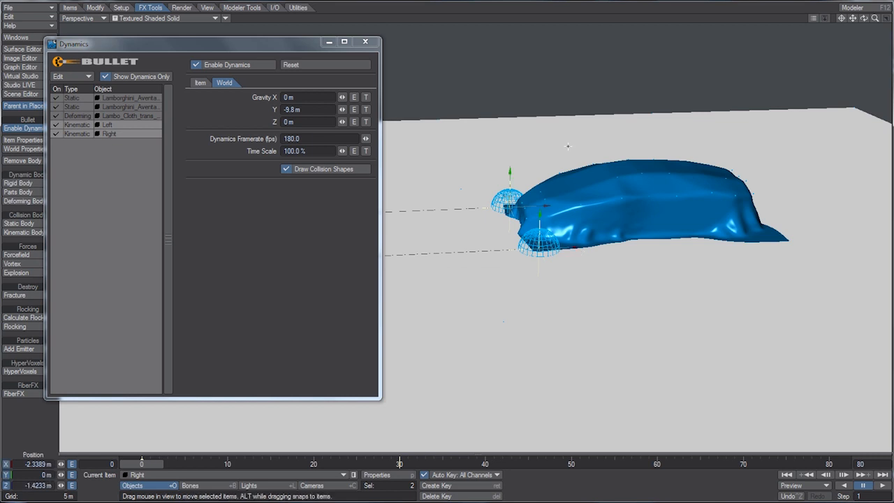
{"action": "left_click", "coordinate": [200, 83]}
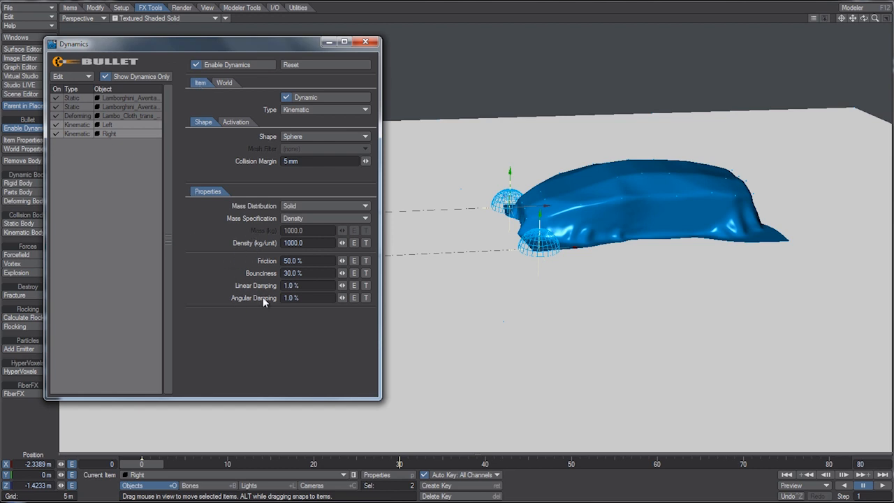
{"action": "mouse_move", "coordinate": [255, 287]}
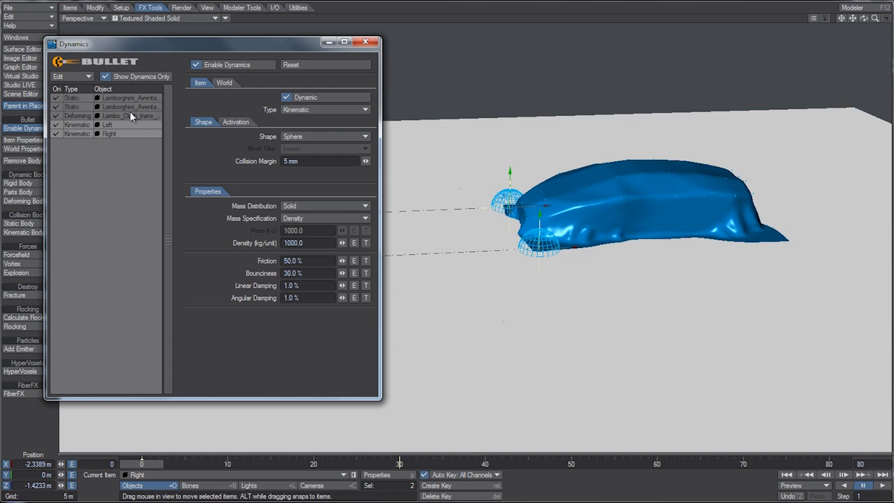
{"action": "left_click", "coordinate": [129, 114]}
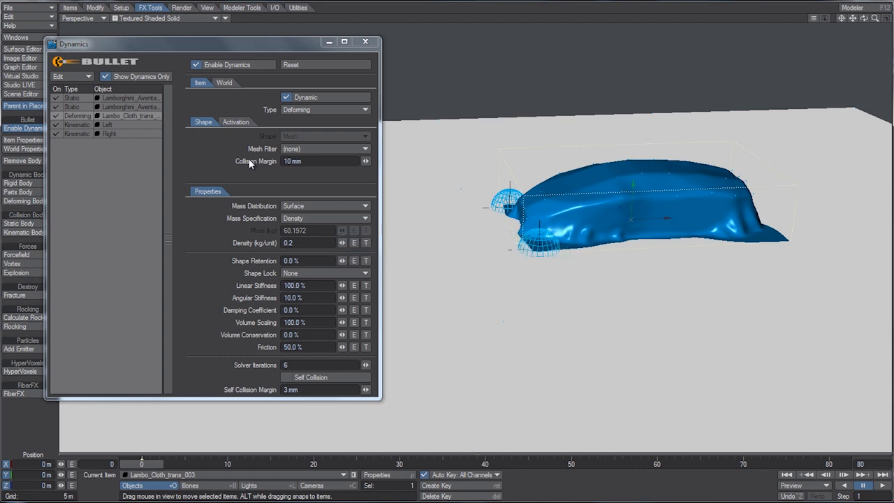
Step: Set the cloth to 90% linear stiffness, zero angular stiffness, 3% damping and self collision on
{"action": "left_click", "coordinate": [307, 285]}
{"action": "type", "text": "90"}
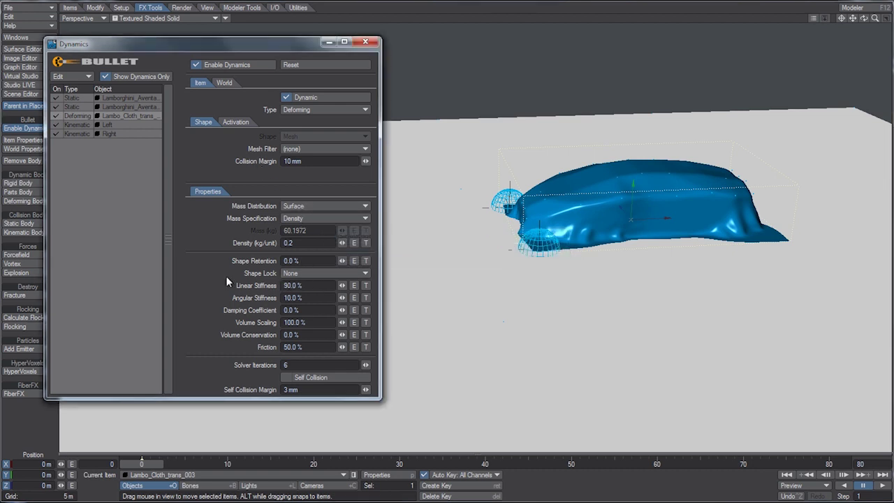
{"action": "left_click", "coordinate": [305, 298]}
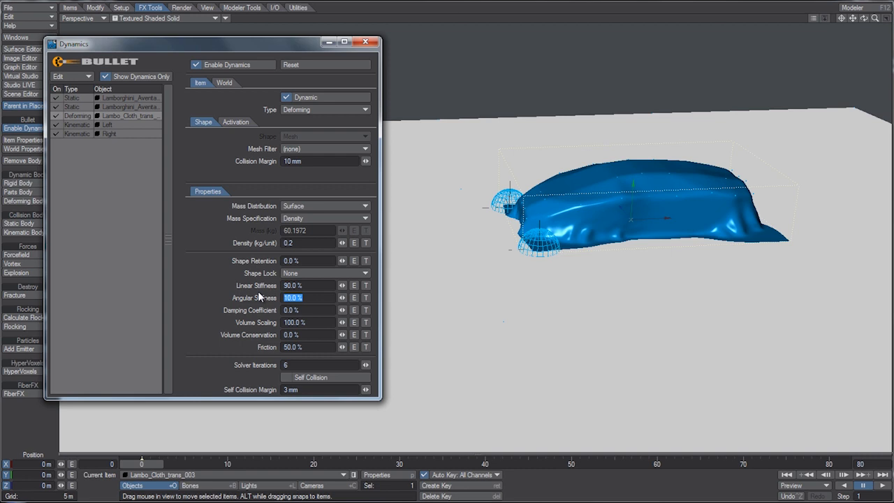
{"action": "type", "text": "0.8"}
{"action": "left_click", "coordinate": [310, 310]}
{"action": "type", "text": "3"}
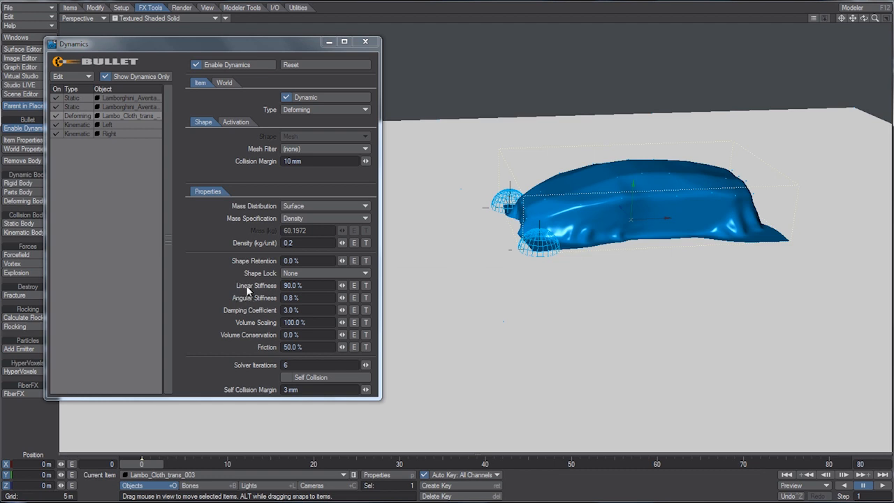
{"action": "mouse_move", "coordinate": [272, 282]}
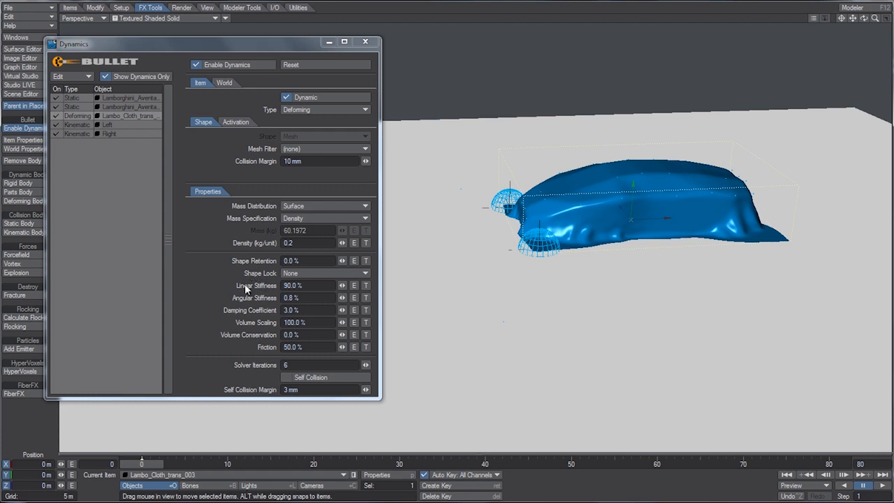
{"action": "mouse_move", "coordinate": [254, 297]}
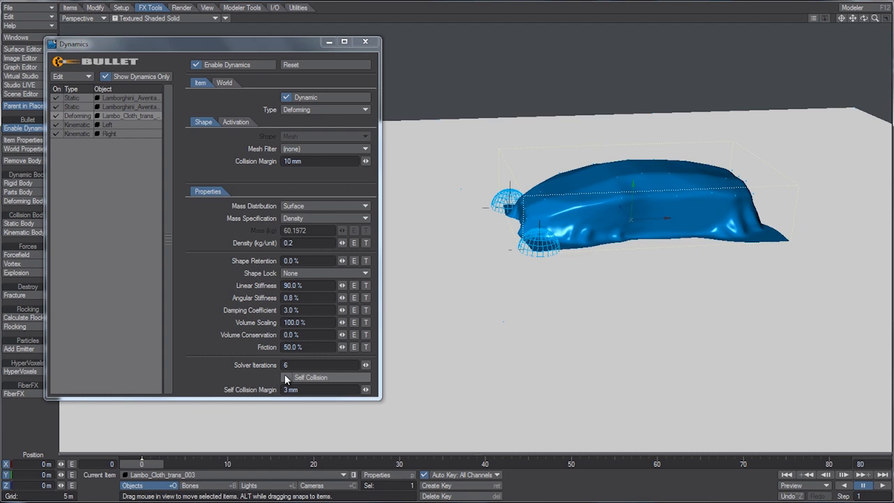
{"action": "left_click", "coordinate": [286, 377]}
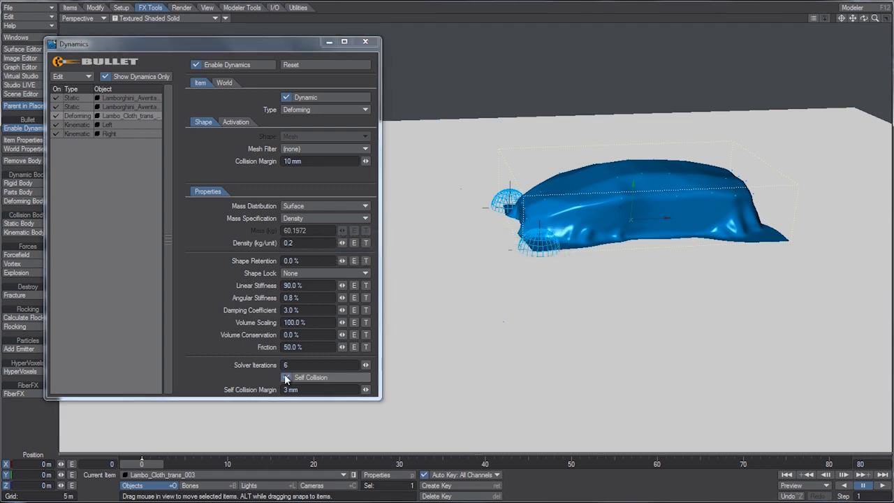
{"action": "left_click", "coordinate": [287, 377]}
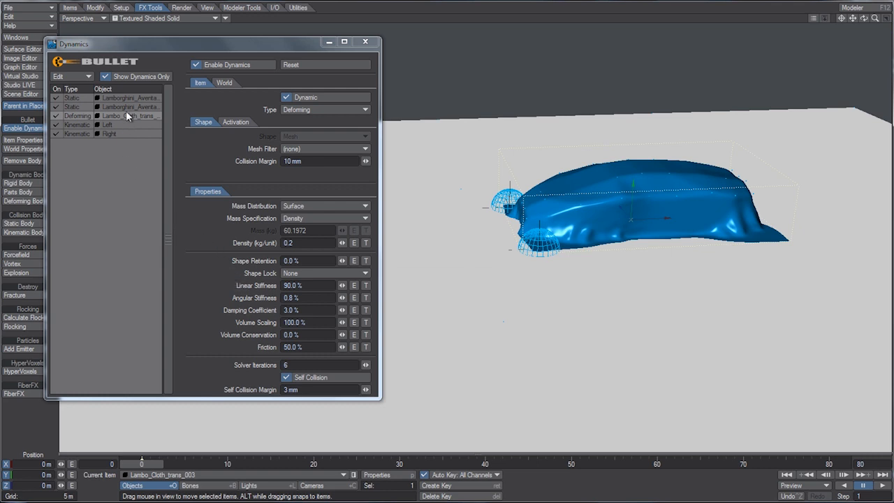
Step: Review the Lamborghini's static body settings and close the Dynamics window
{"action": "left_click", "coordinate": [129, 98]}
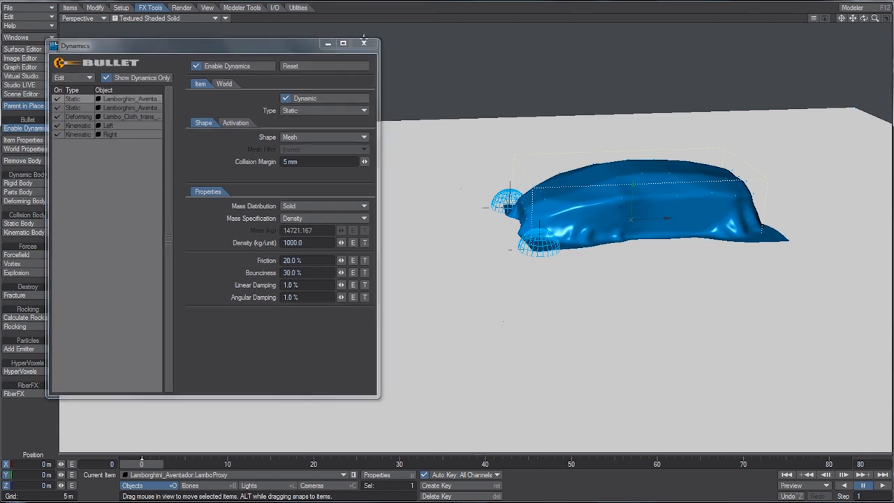
{"action": "left_click", "coordinate": [363, 41]}
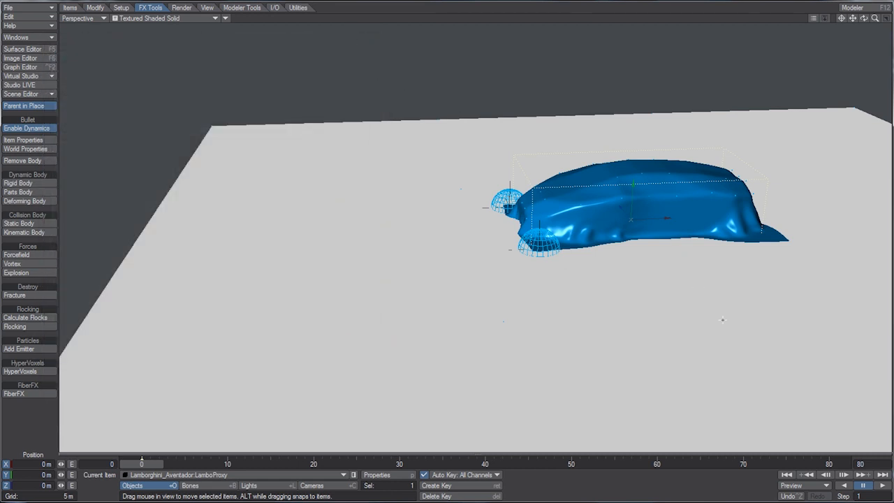